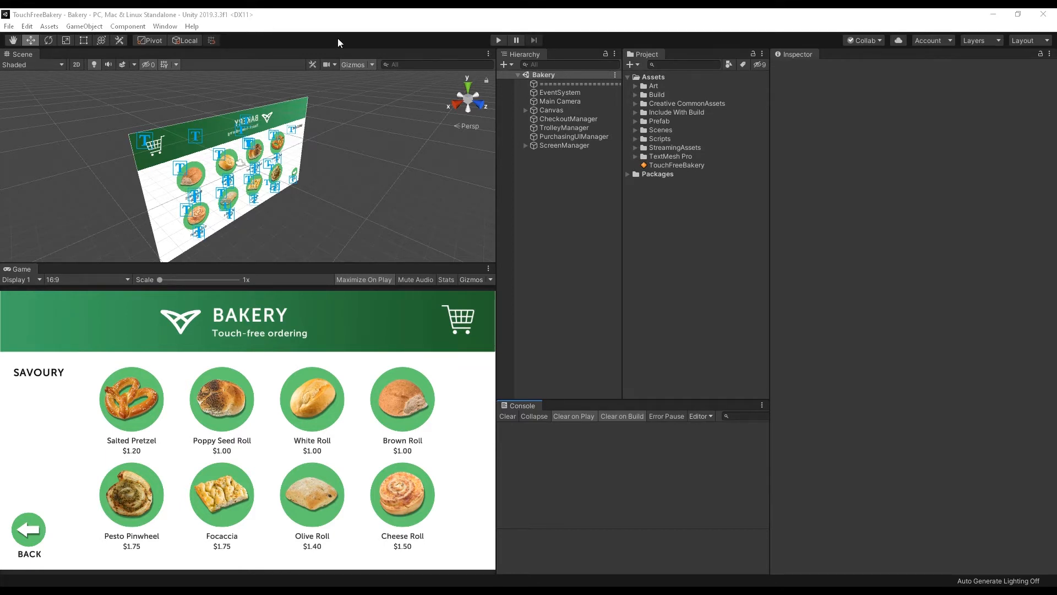
pyautogui.moveTo(434, 344)
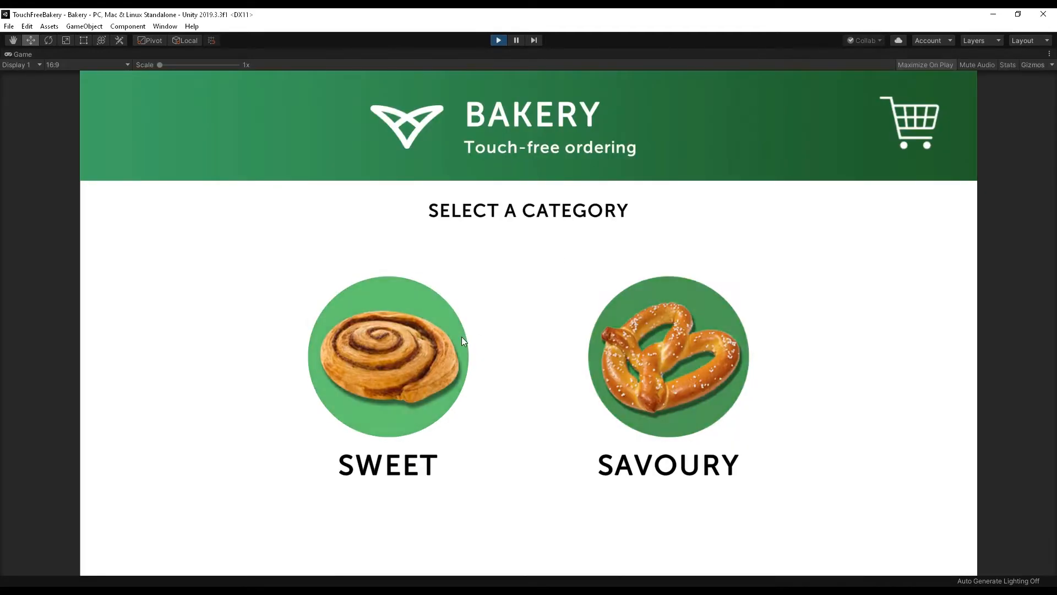
# In the running Bakery demo, choose Savoury, add a White Roll and view the cart.
pyautogui.click(667, 355)
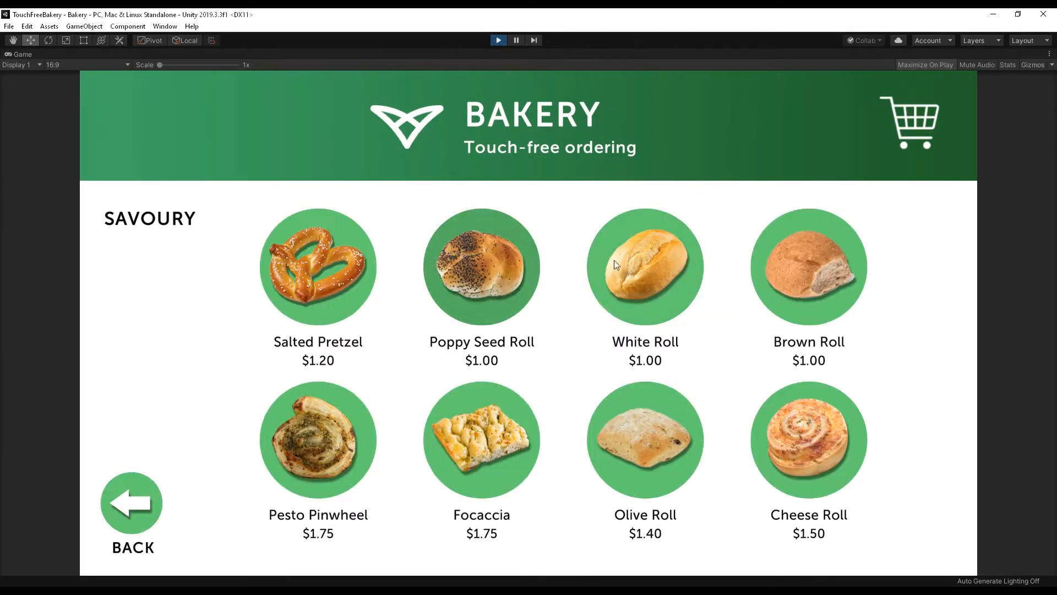
pyautogui.click(645, 267)
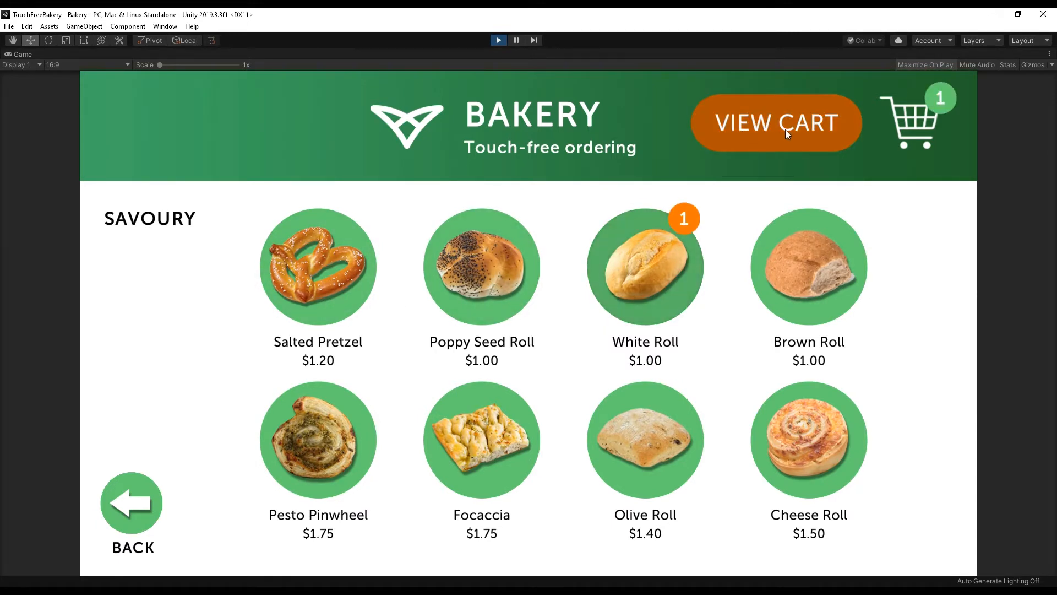
pyautogui.click(777, 123)
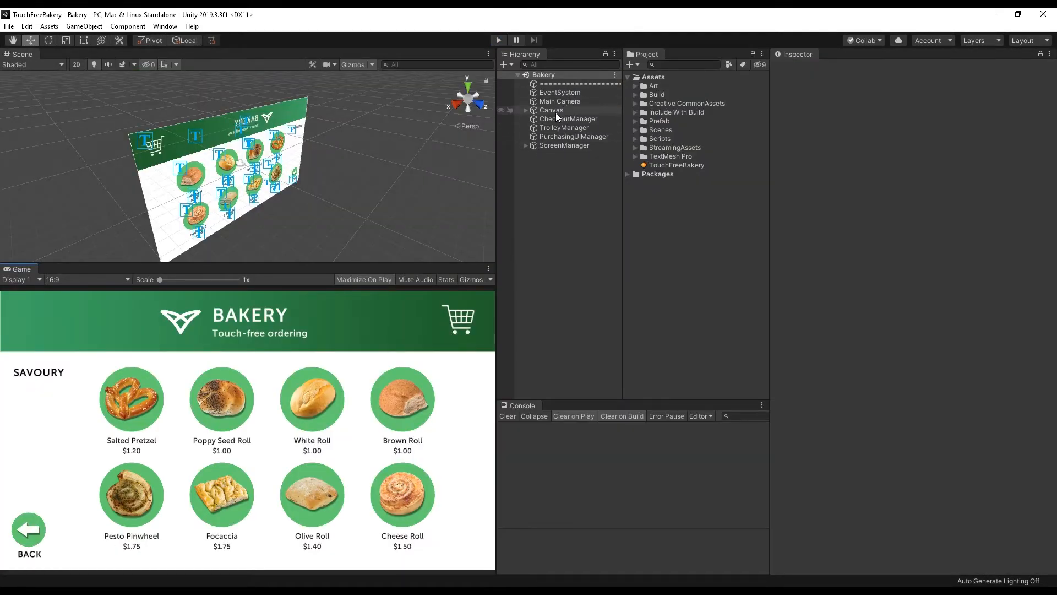
# Inspect Canvas and Main Camera, expand ScreenManager and ContentContainer, and select the Screens object.
pyautogui.click(551, 109)
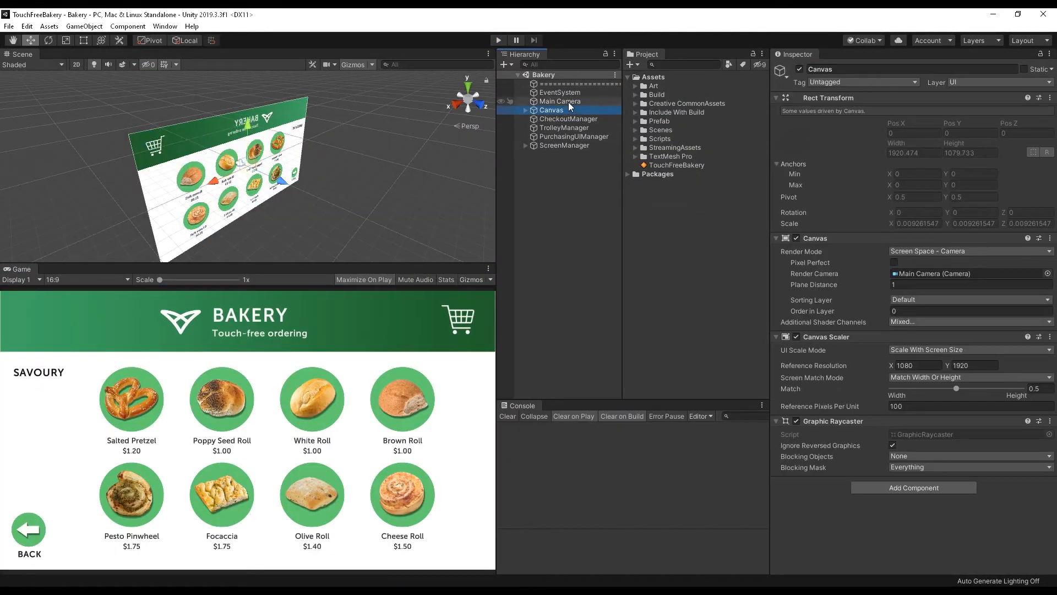
pyautogui.click(560, 100)
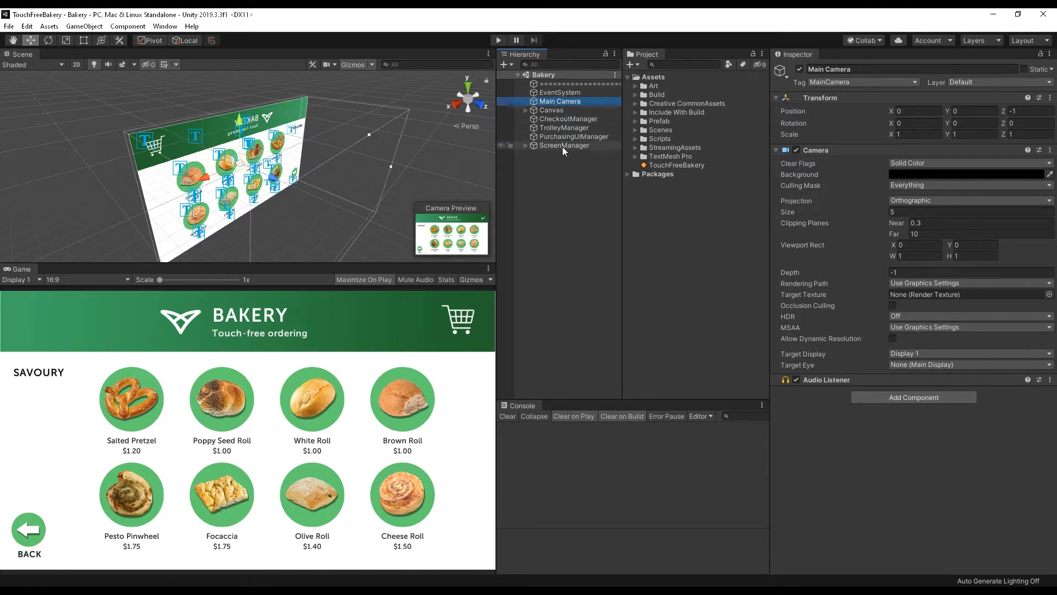
pyautogui.click(527, 146)
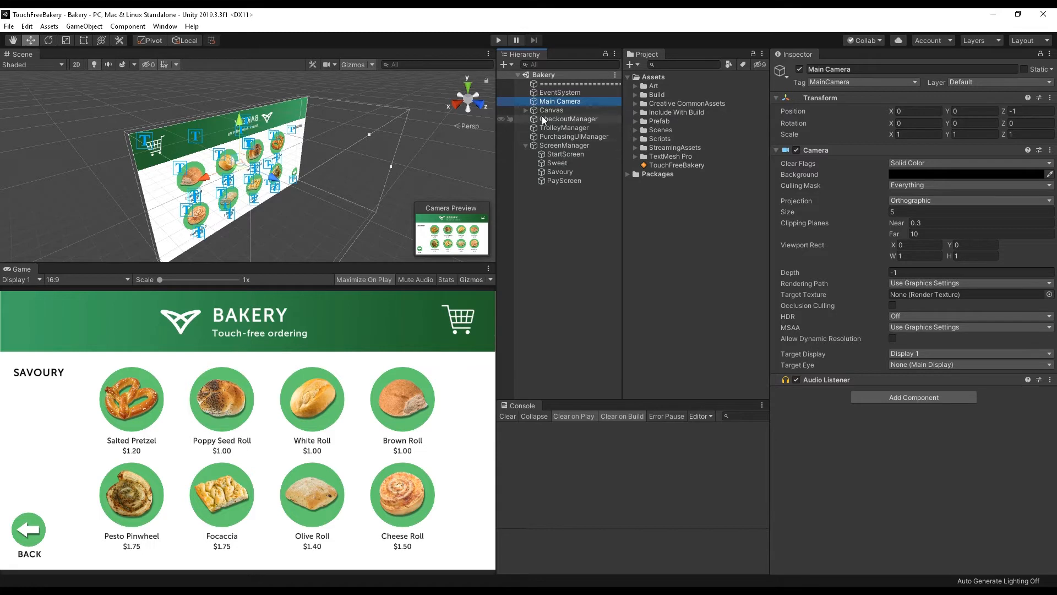
pyautogui.click(525, 109)
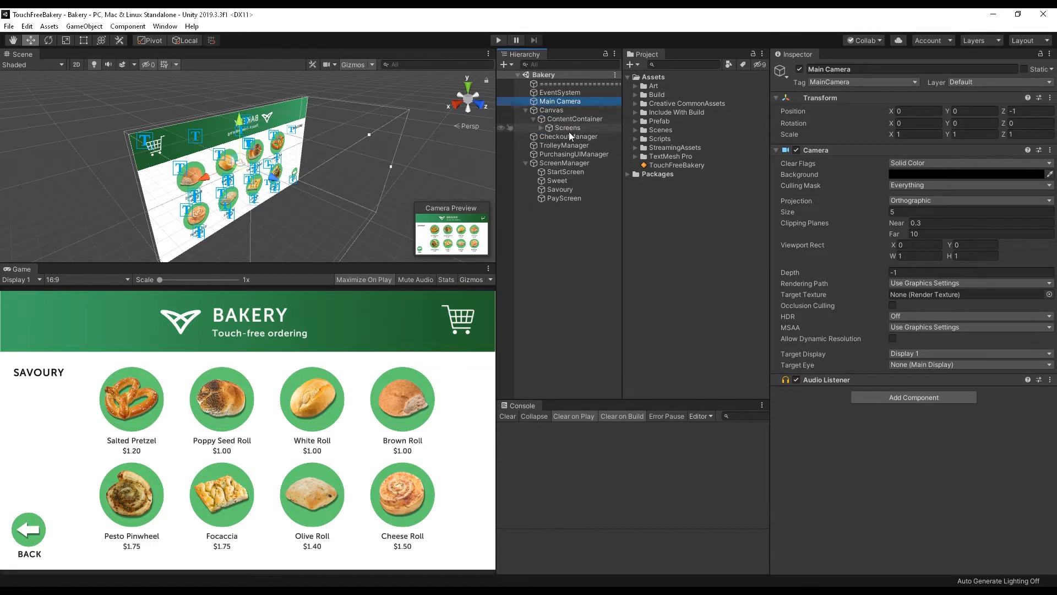
pyautogui.click(567, 128)
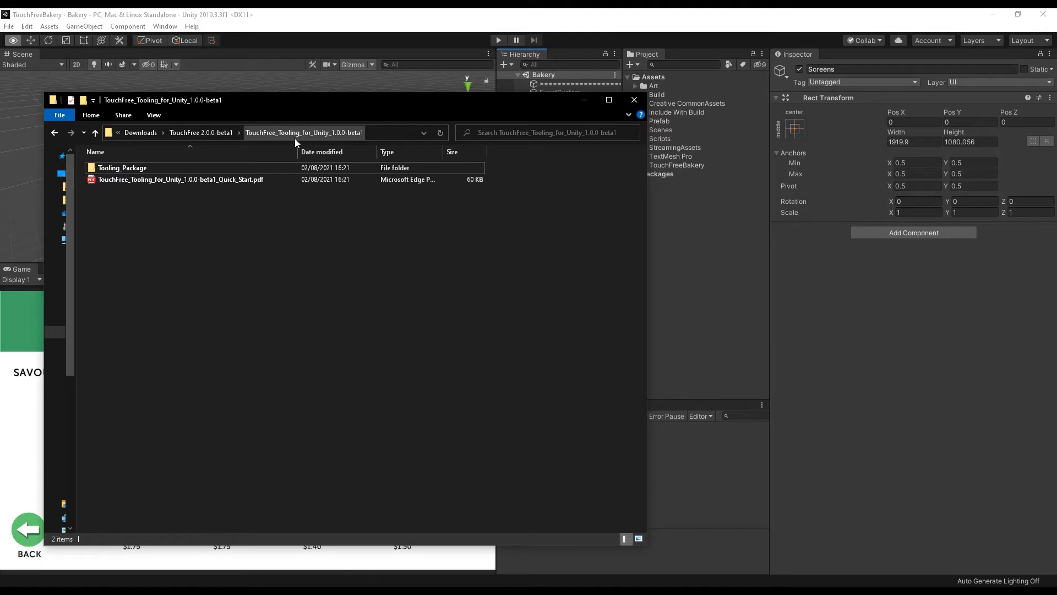
# Navigate into Tooling_Package > Documentation and single out index.html.
pyautogui.doubleClick(121, 167)
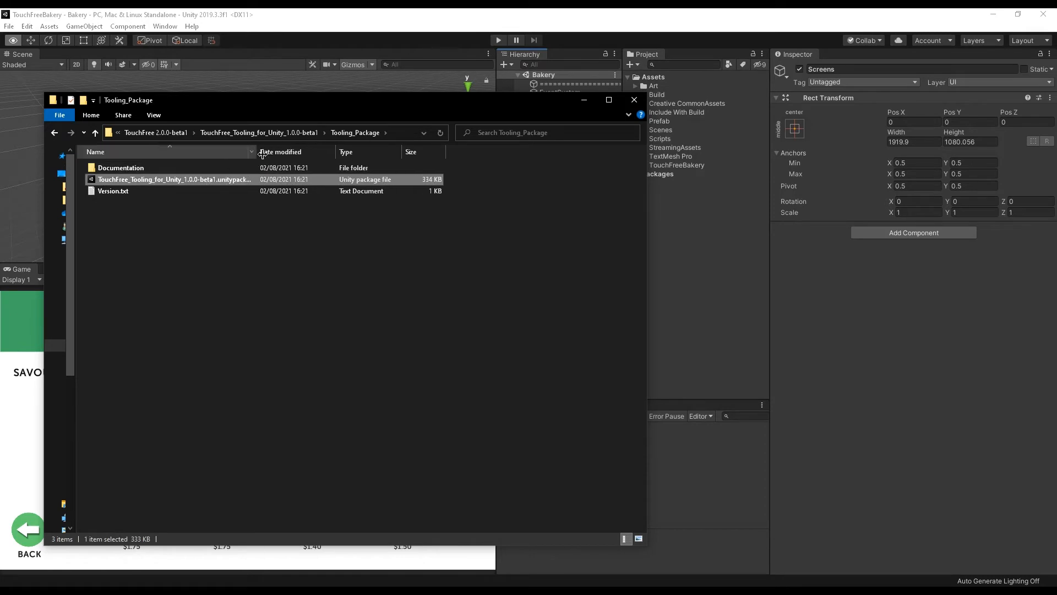
pyautogui.moveTo(219, 182)
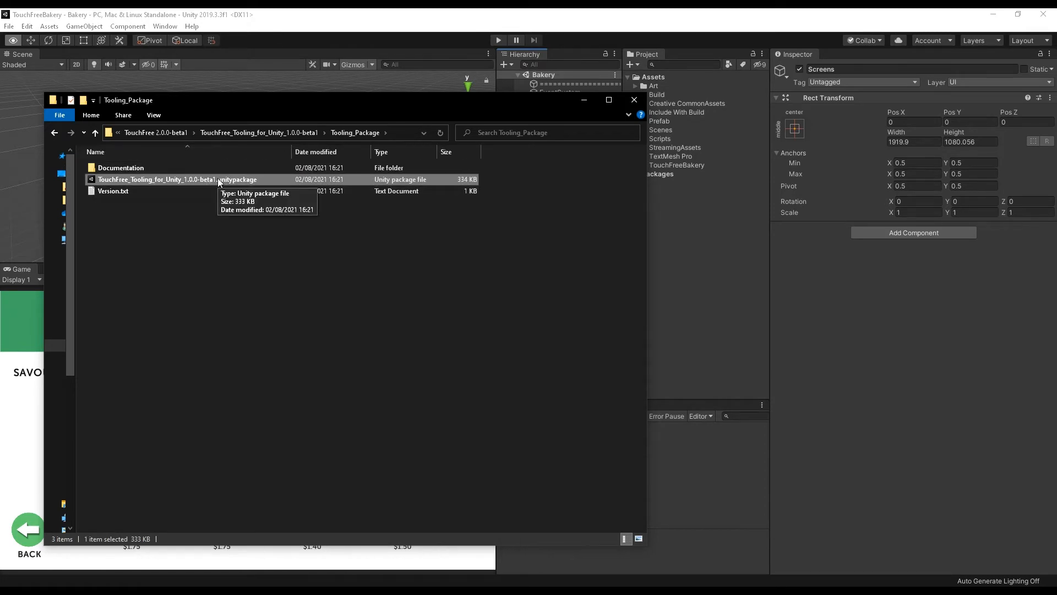
pyautogui.moveTo(135, 167)
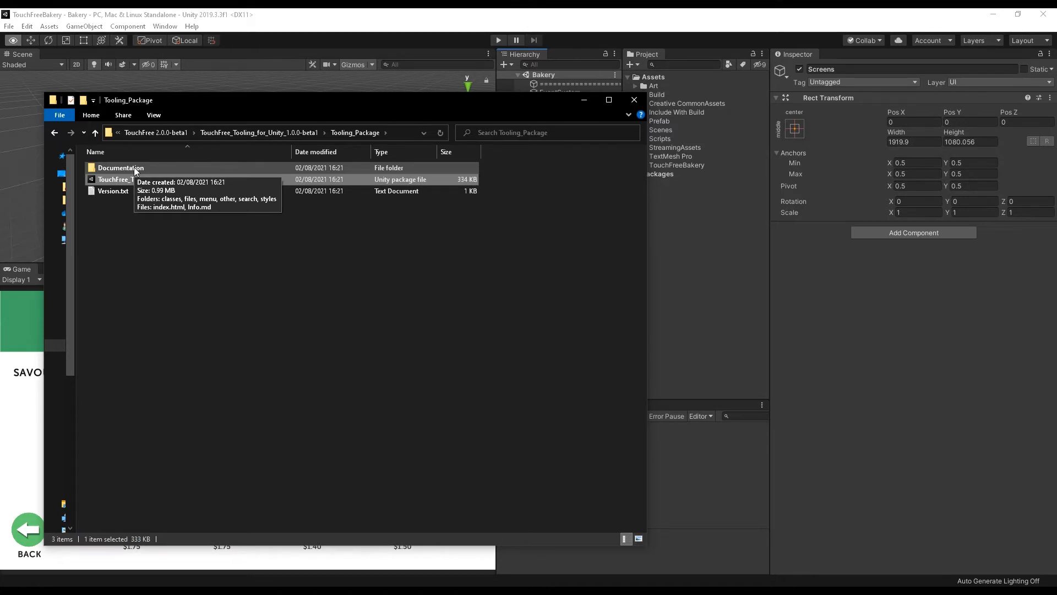
pyautogui.doubleClick(120, 167)
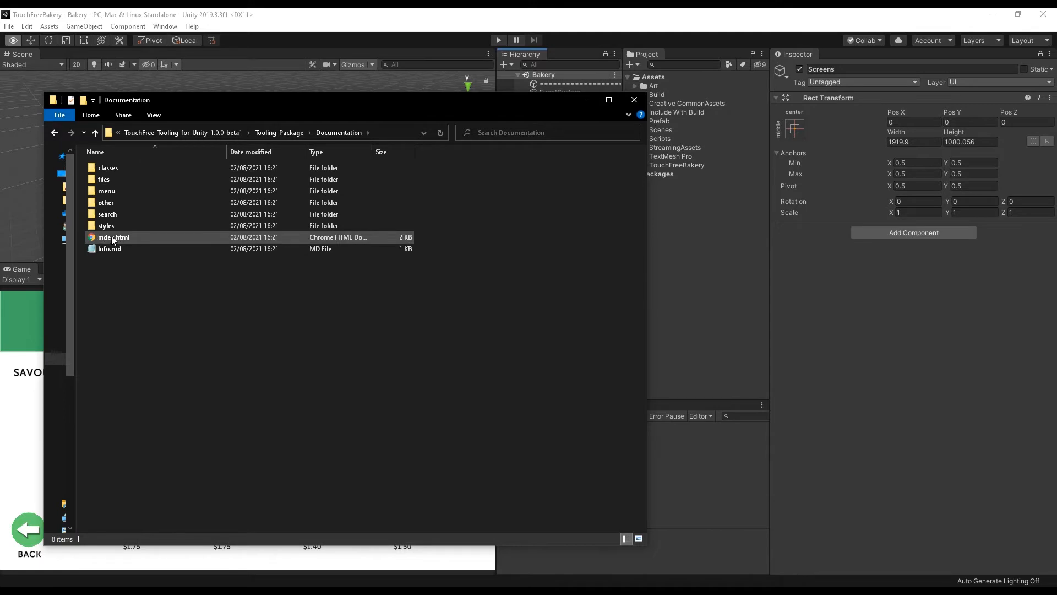
pyautogui.click(113, 237)
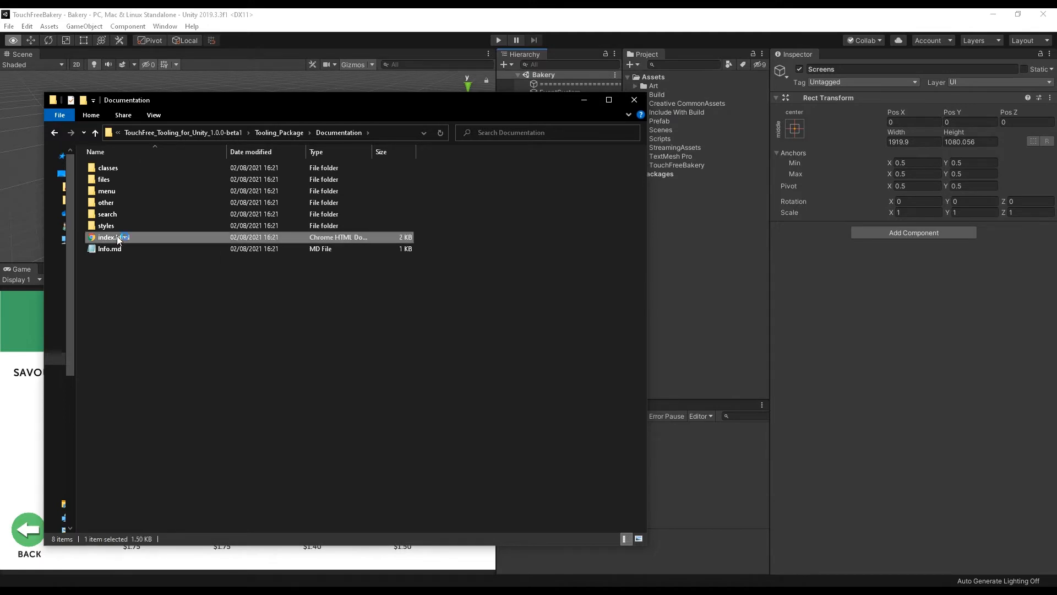
# View index.html in Chrome and read the ConnectionManager.cs reference page.
pyautogui.doubleClick(108, 237)
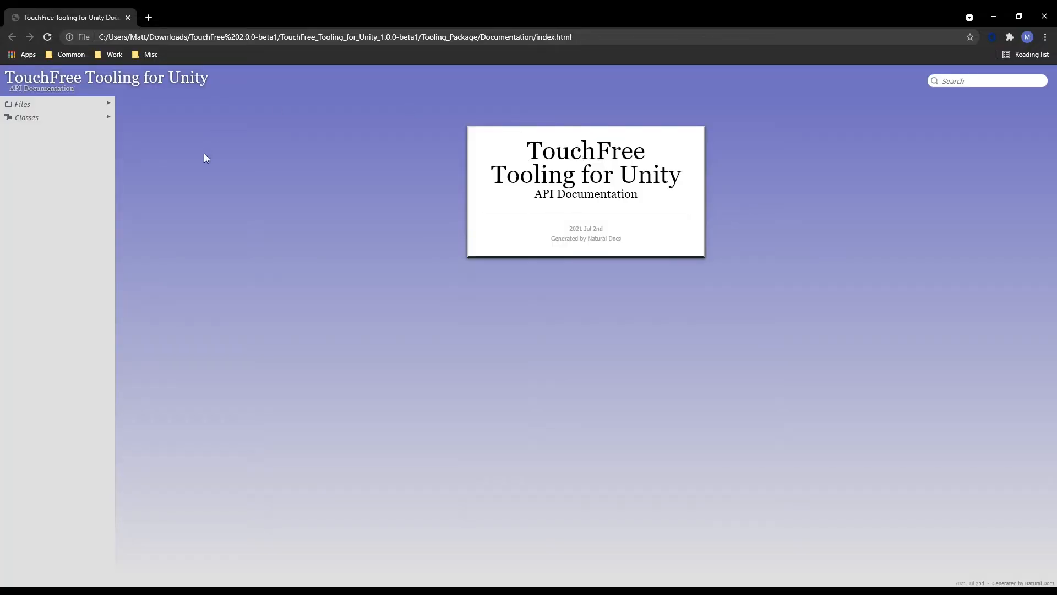
pyautogui.click(22, 103)
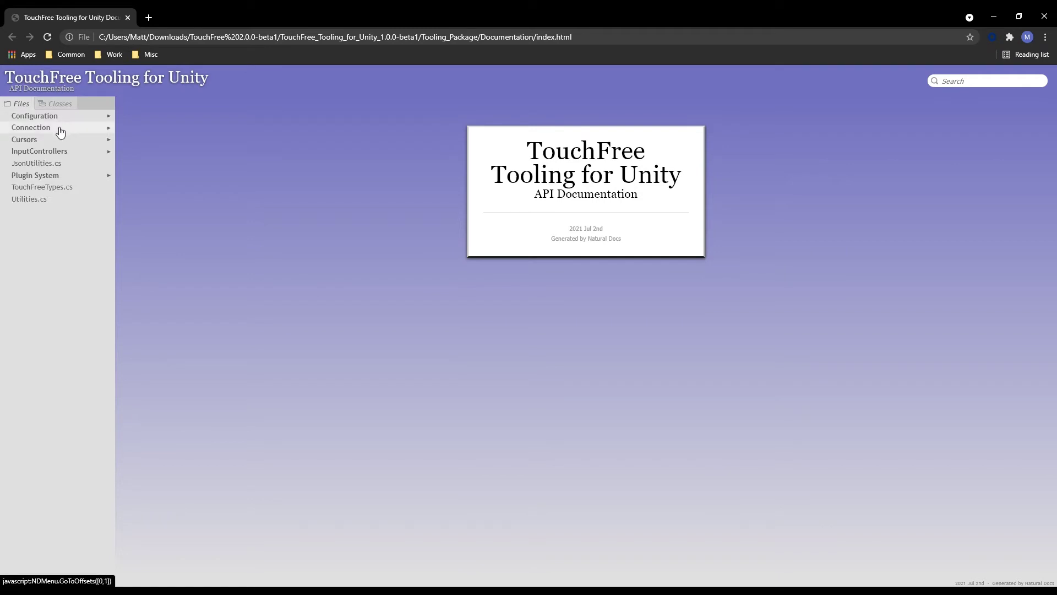
pyautogui.click(31, 128)
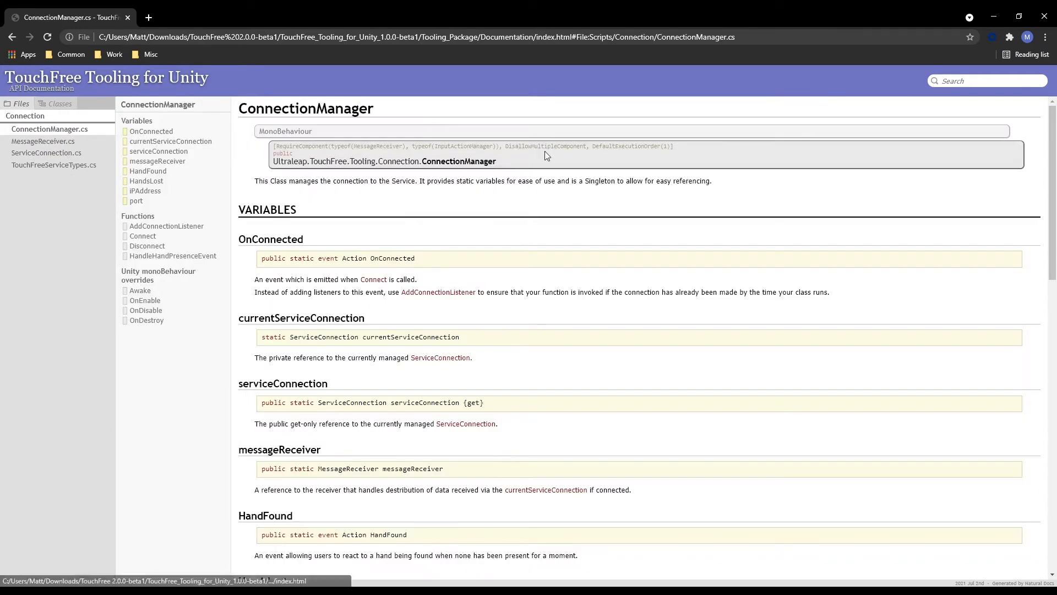
pyautogui.scroll(-3)
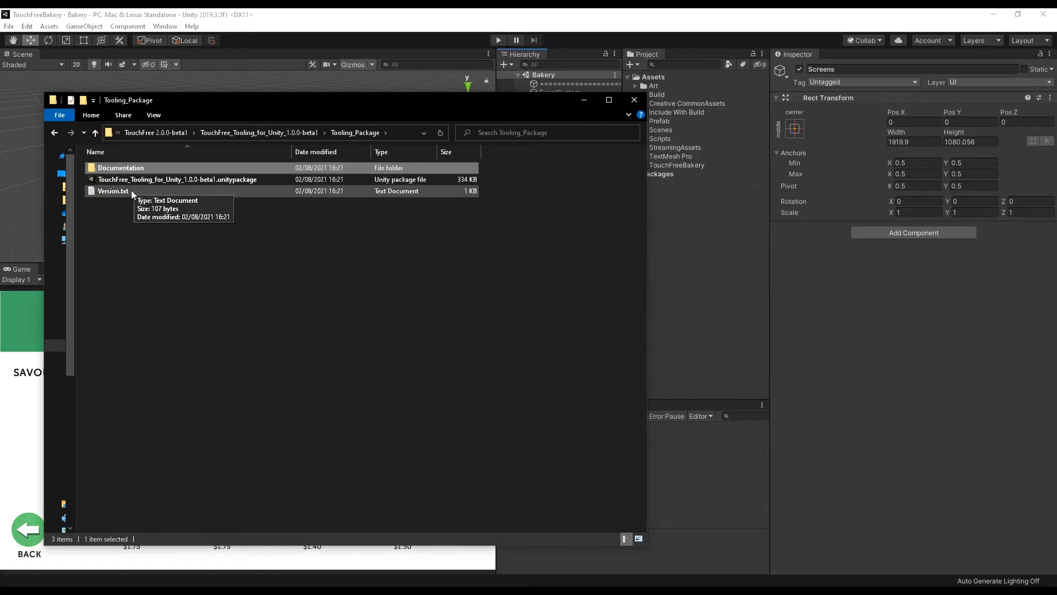
# Select the TouchFree_Tooling_for_Unity .unitypackage file in Tooling_Package.
pyautogui.click(176, 179)
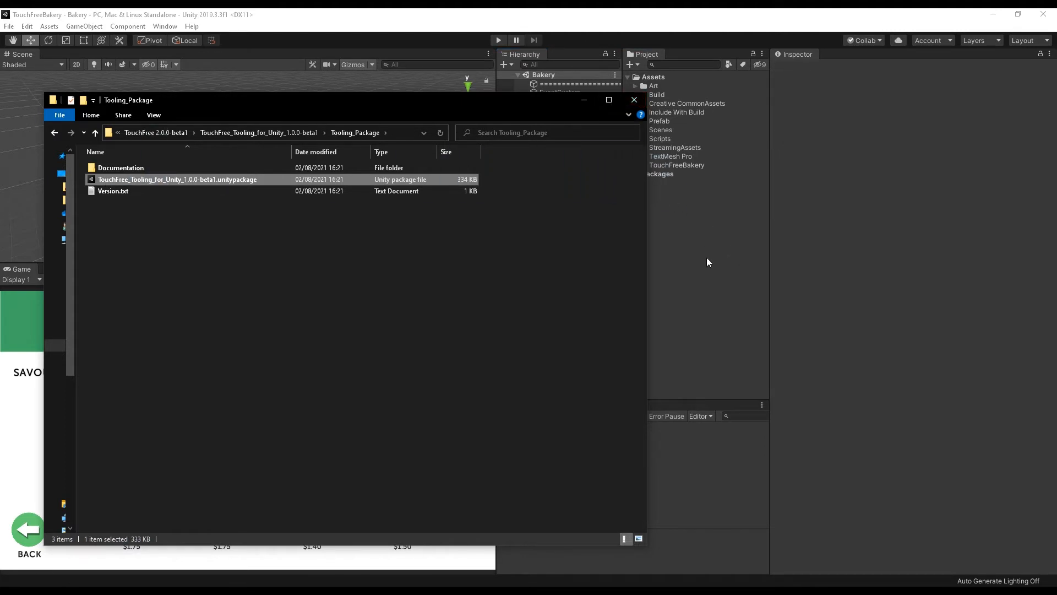
# Import all items of the TouchFree package and expand the new Assets > TouchFree folder.
pyautogui.doubleClick(176, 179)
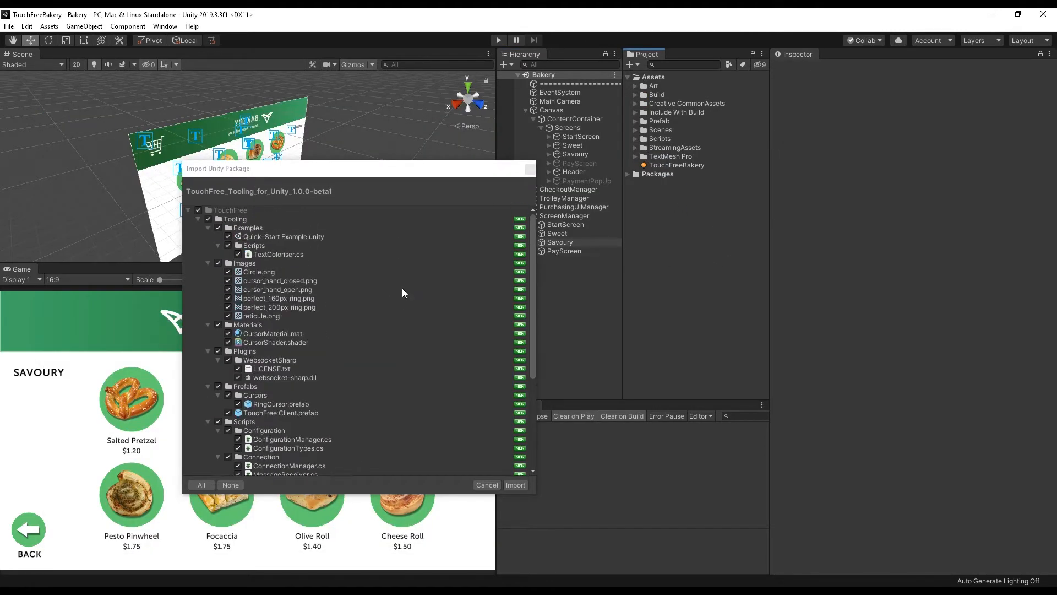
pyautogui.scroll(-3)
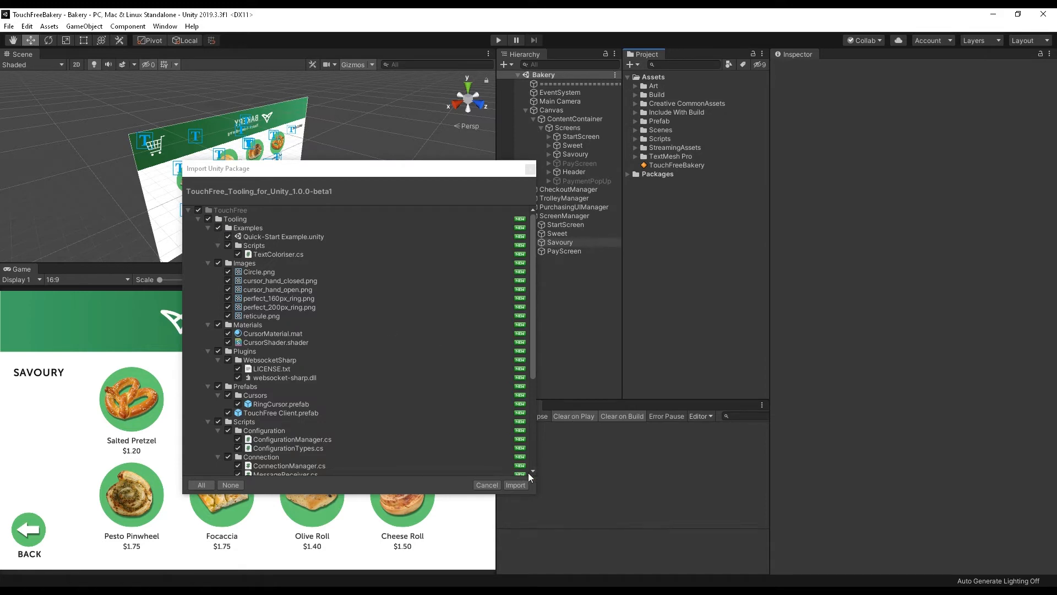
pyautogui.click(515, 485)
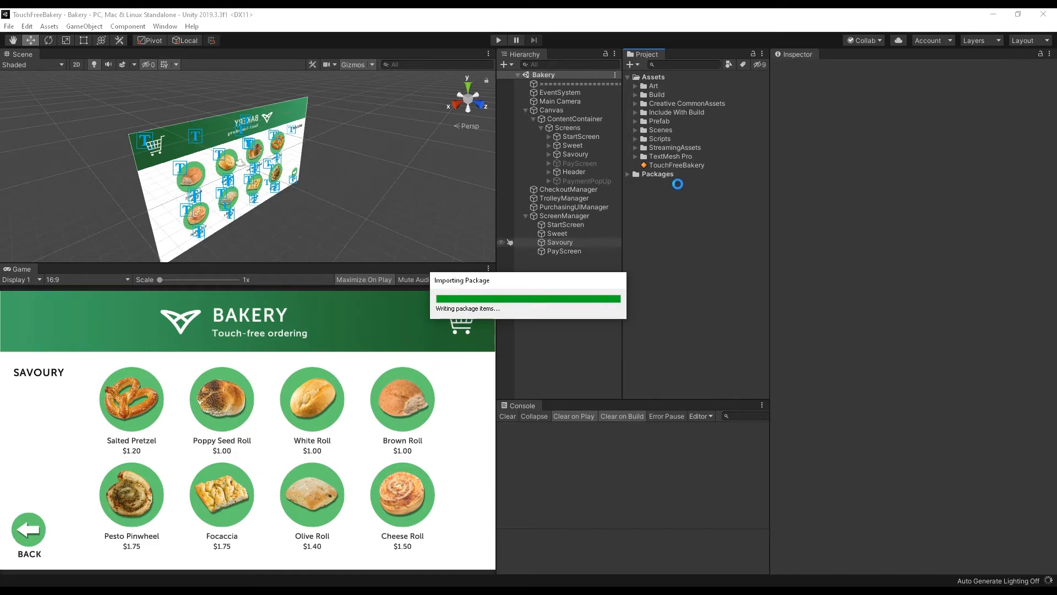
pyautogui.click(665, 165)
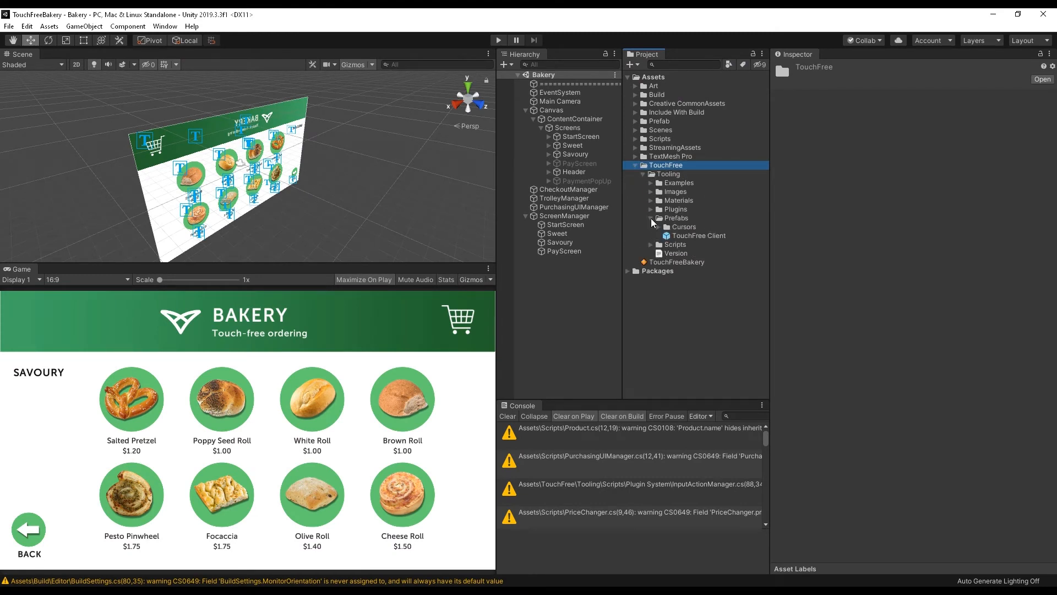
# Open the Quick-Start Example scene, reset then turn its sample text red, and stop Play mode.
pyautogui.click(643, 183)
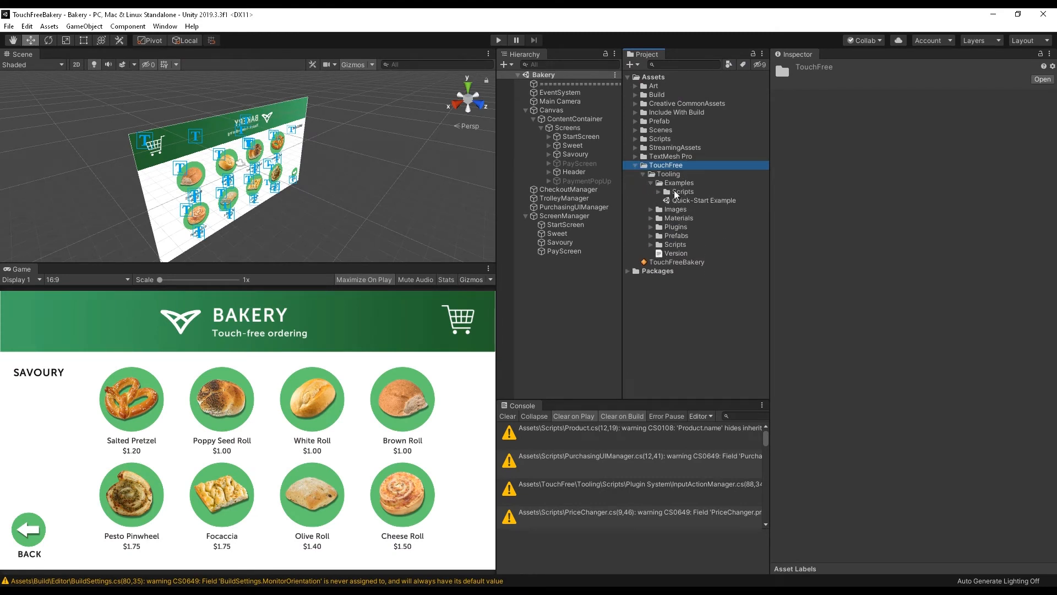
pyautogui.click(703, 200)
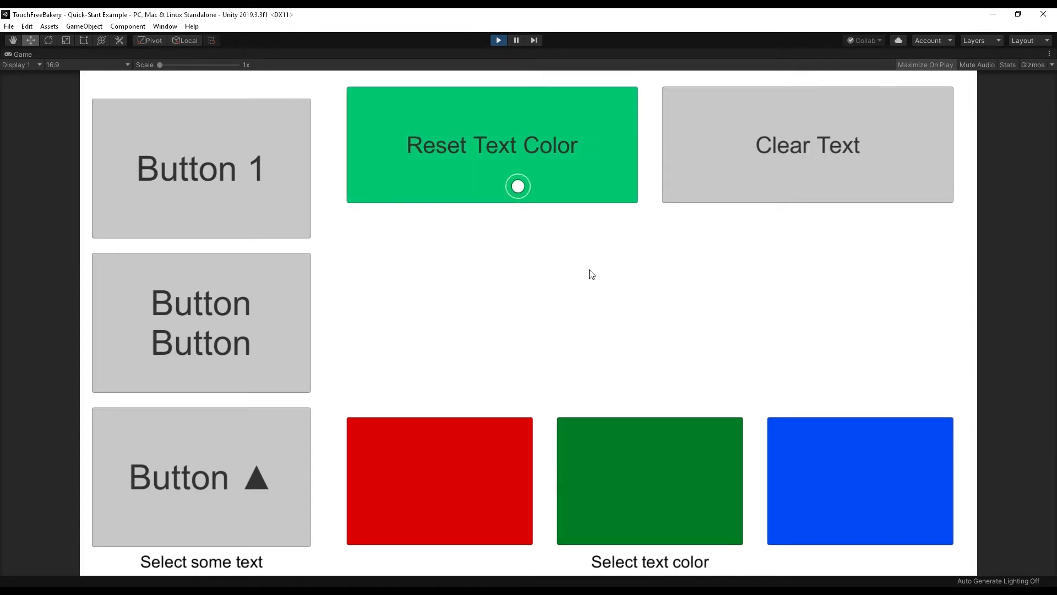
pyautogui.click(200, 323)
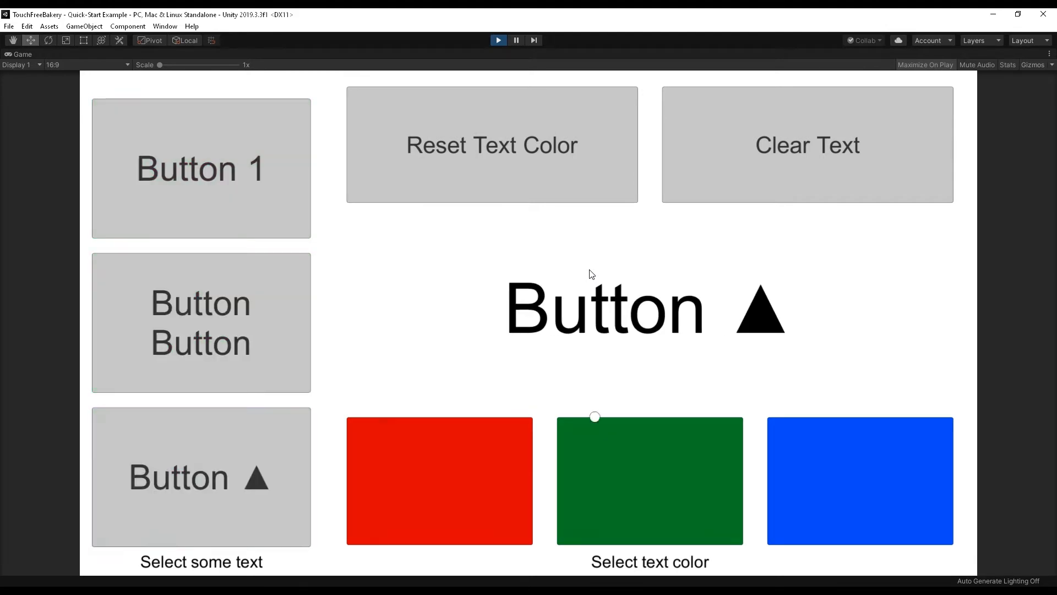
pyautogui.click(438, 480)
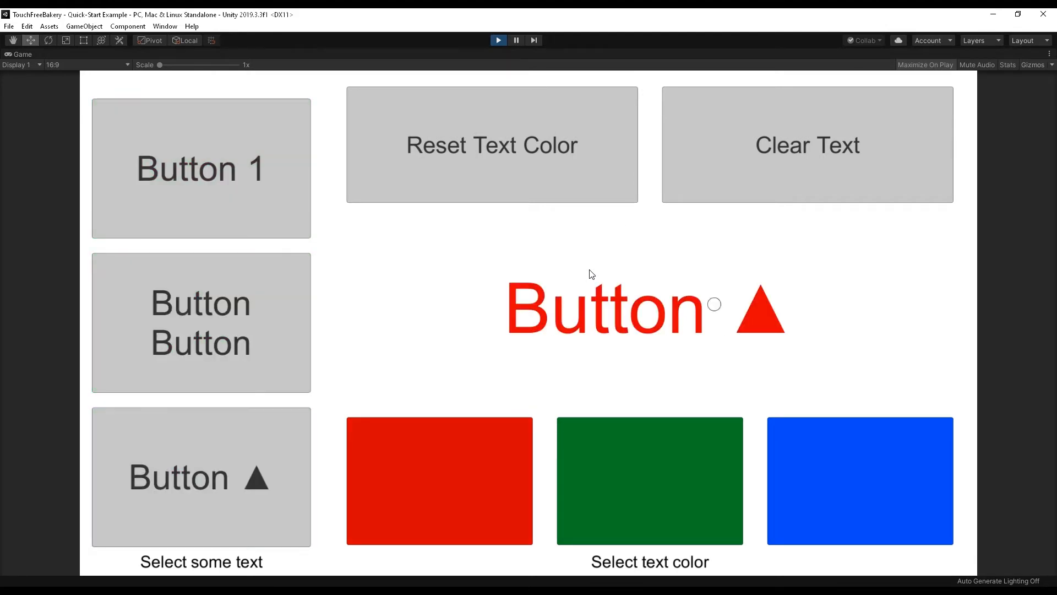
pyautogui.click(809, 146)
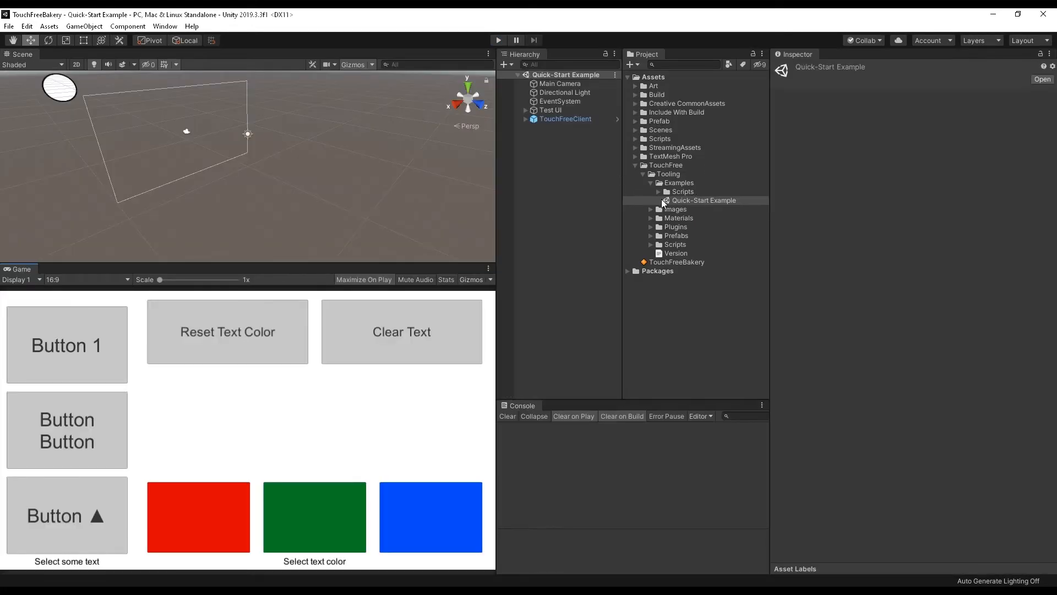
# Expand Prefabs, bring the TouchFree Client prefab into the Bakery scene and reveal its children.
pyautogui.click(651, 183)
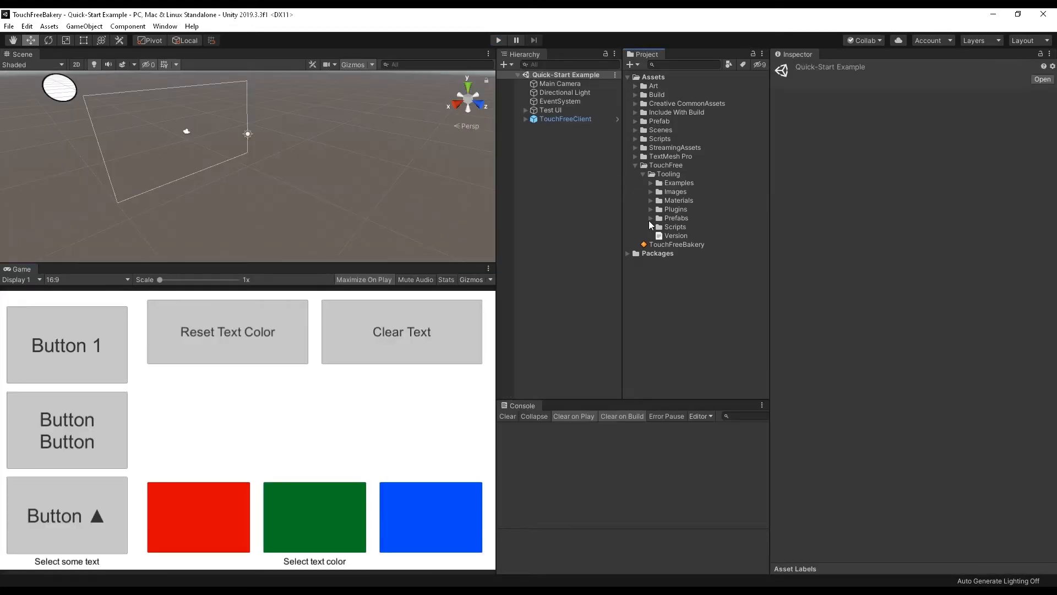
pyautogui.click(651, 218)
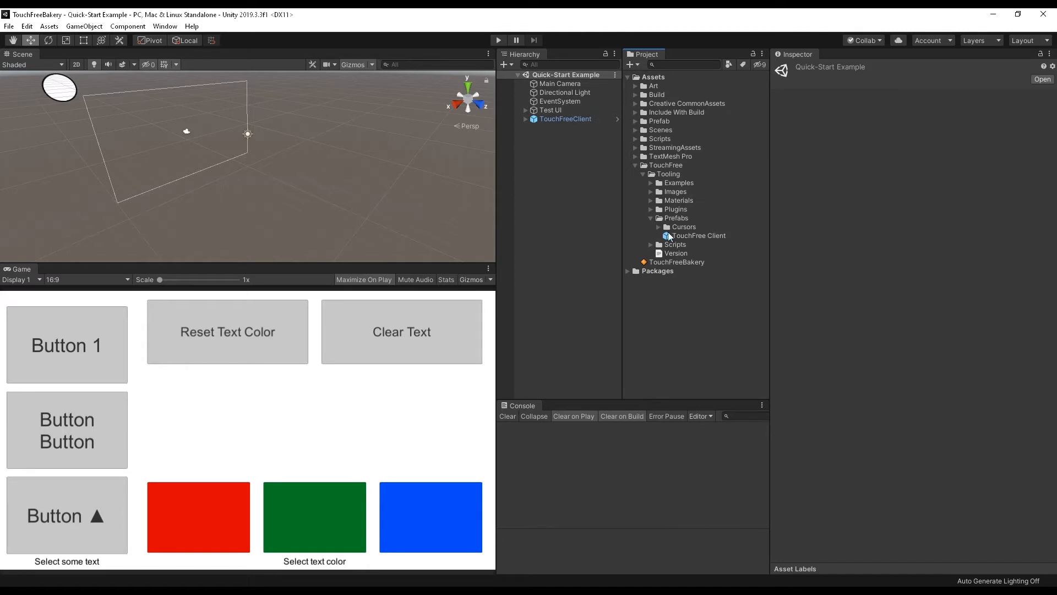
pyautogui.moveTo(654, 156)
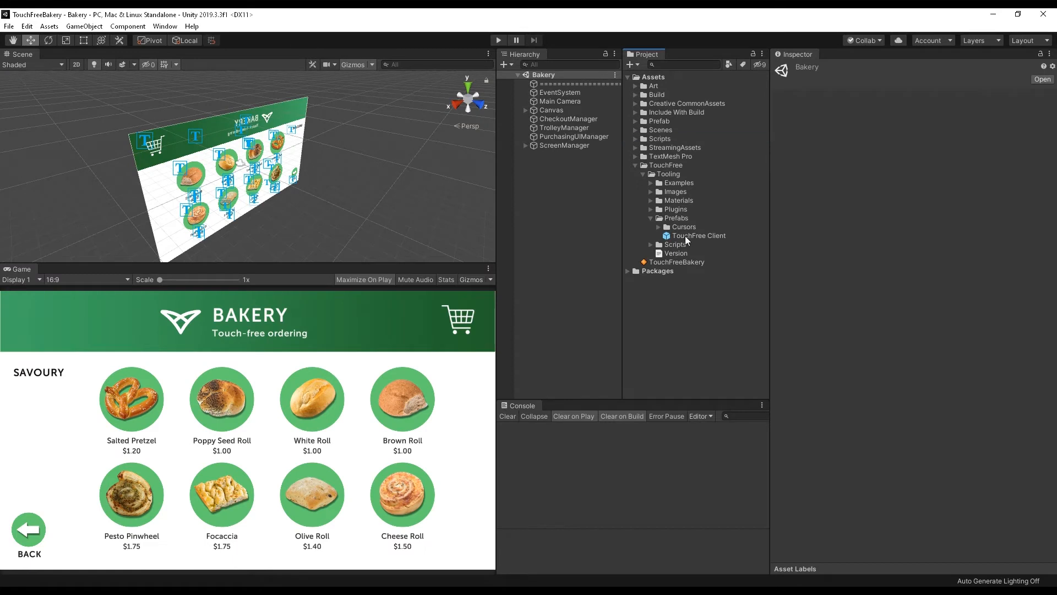
pyautogui.click(698, 234)
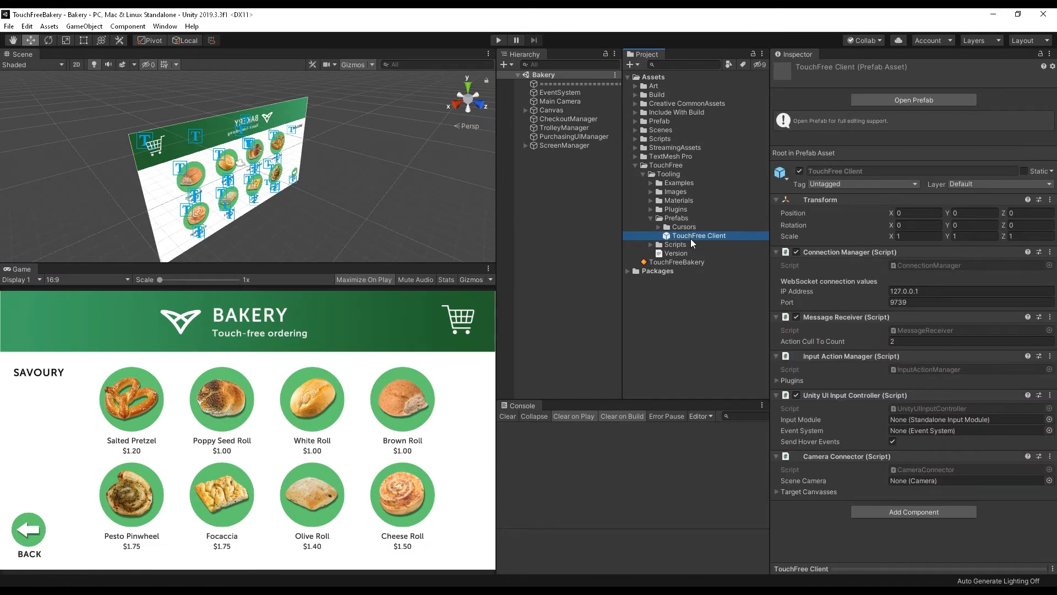
pyautogui.moveTo(657, 218)
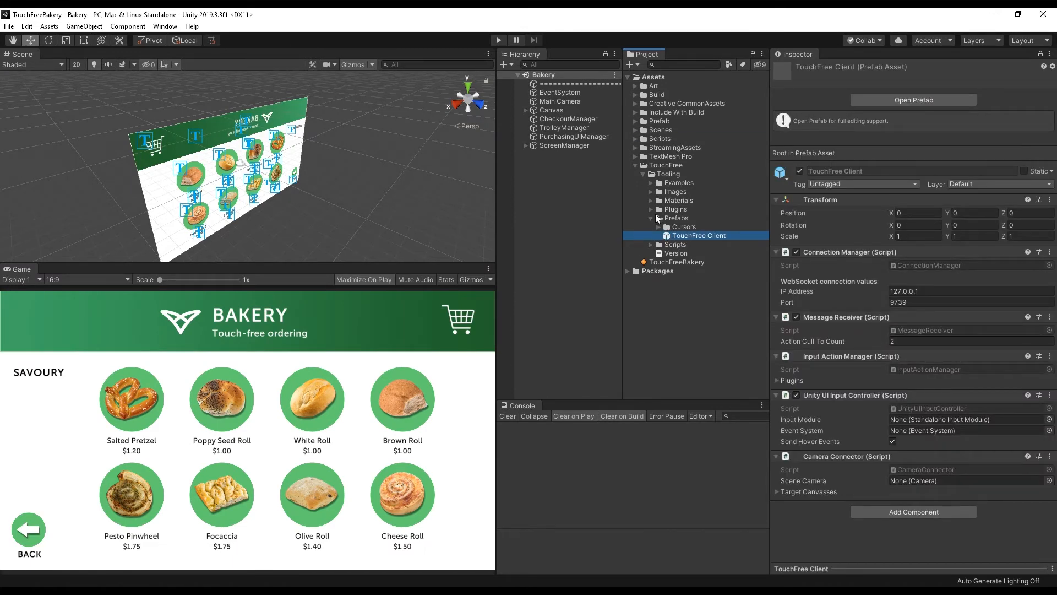
pyautogui.moveTo(689, 241)
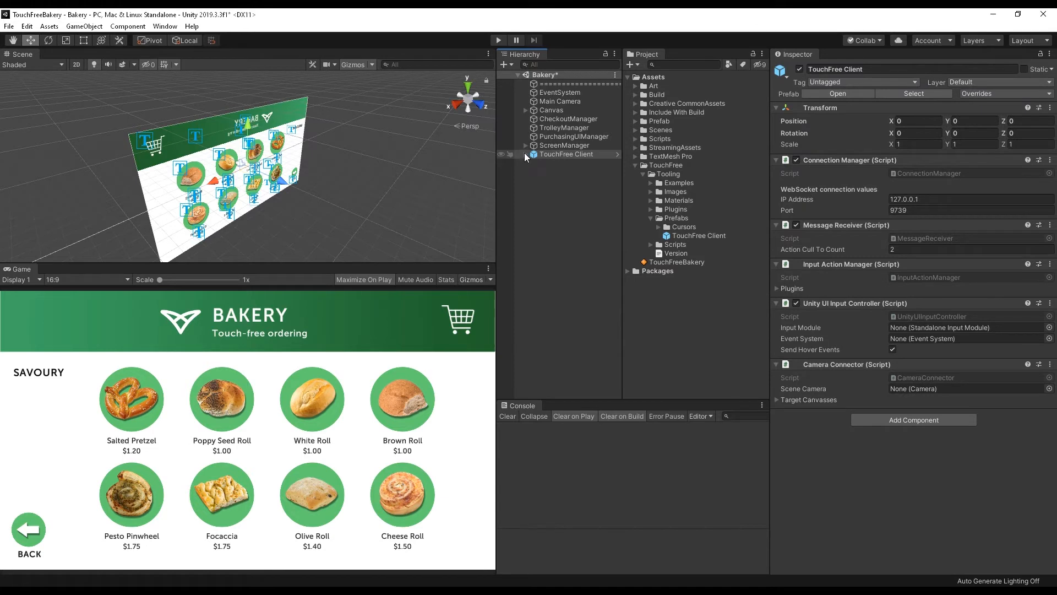
pyautogui.click(527, 155)
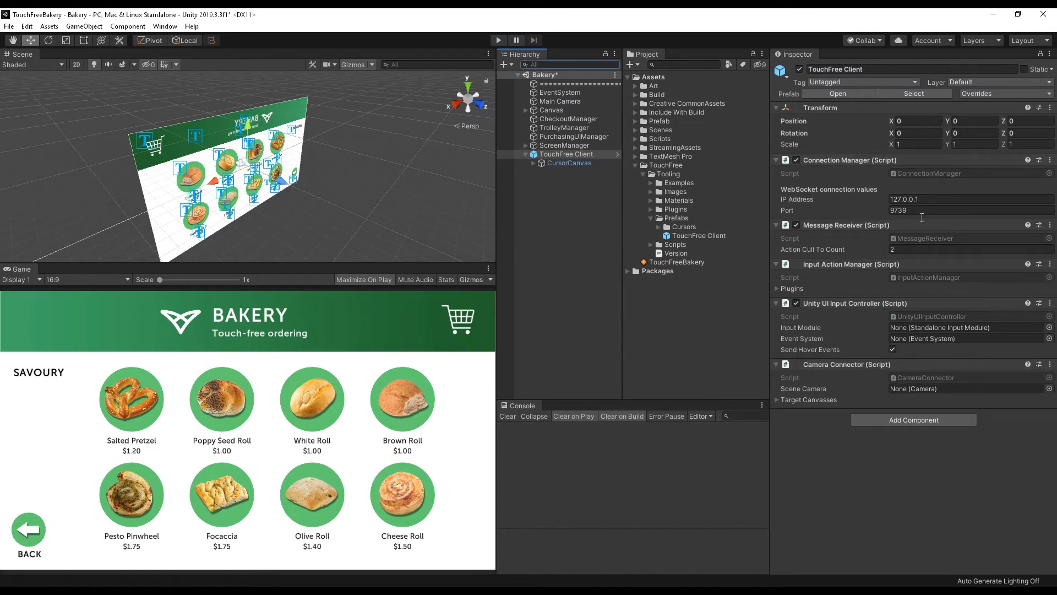
pyautogui.moveTo(916, 190)
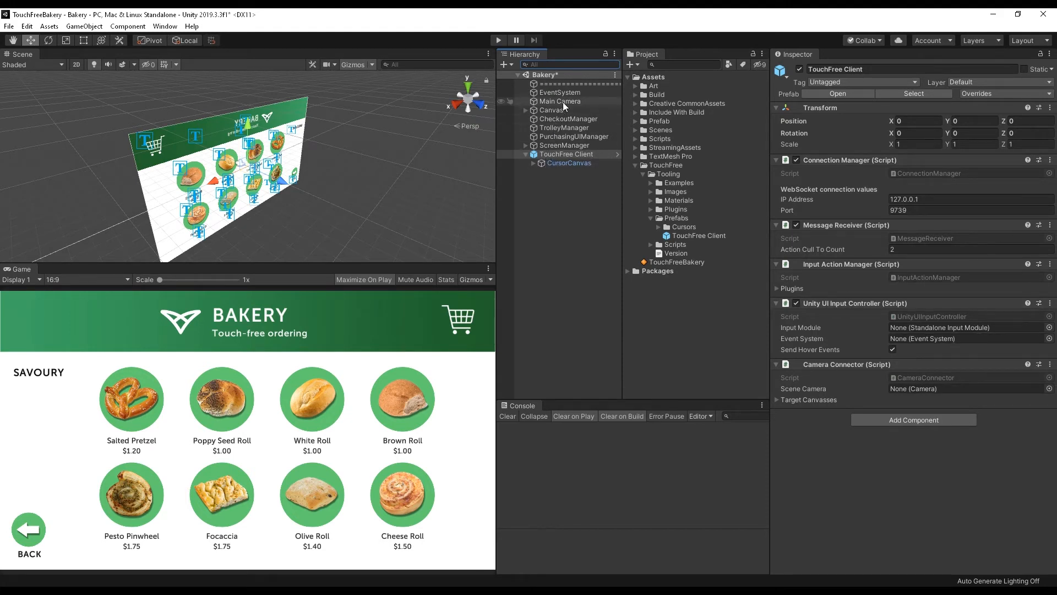
# Inspect Main Camera, CursorCanvas, RingCursor and the TouchFree Client object's settings.
pyautogui.click(560, 102)
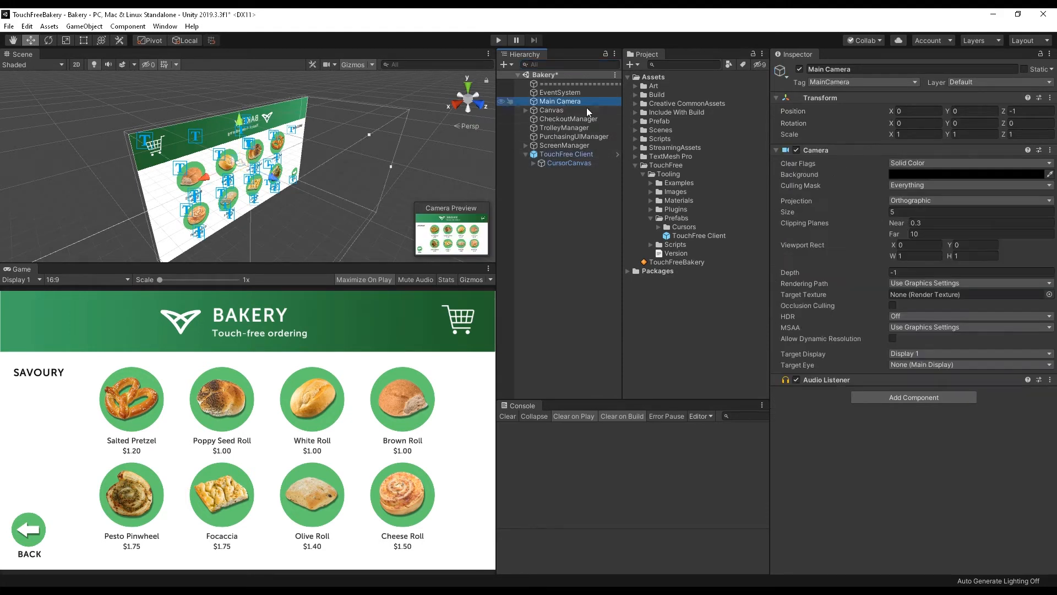
pyautogui.click(569, 163)
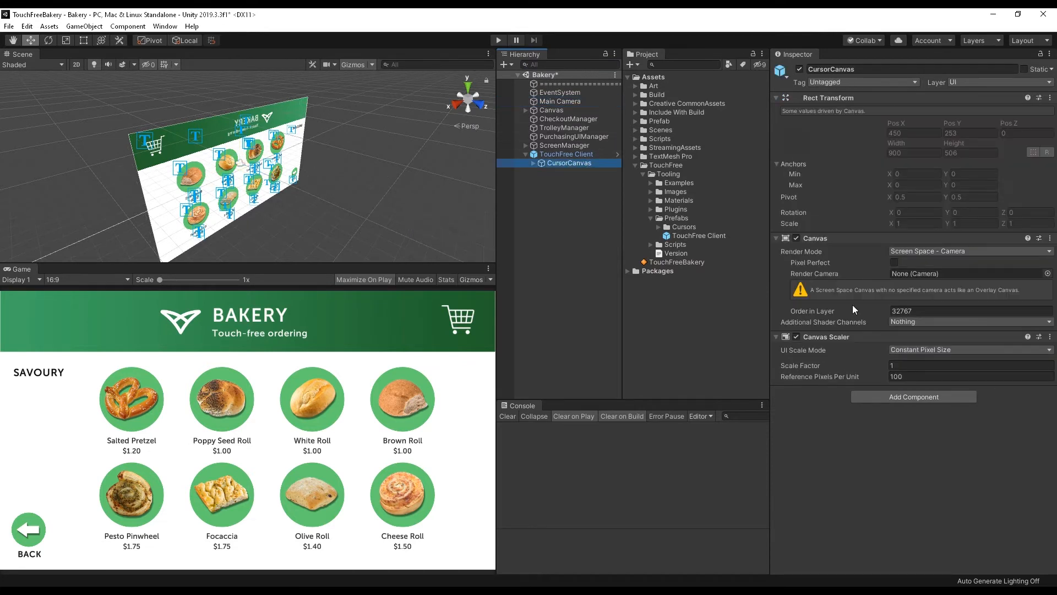
pyautogui.click(566, 153)
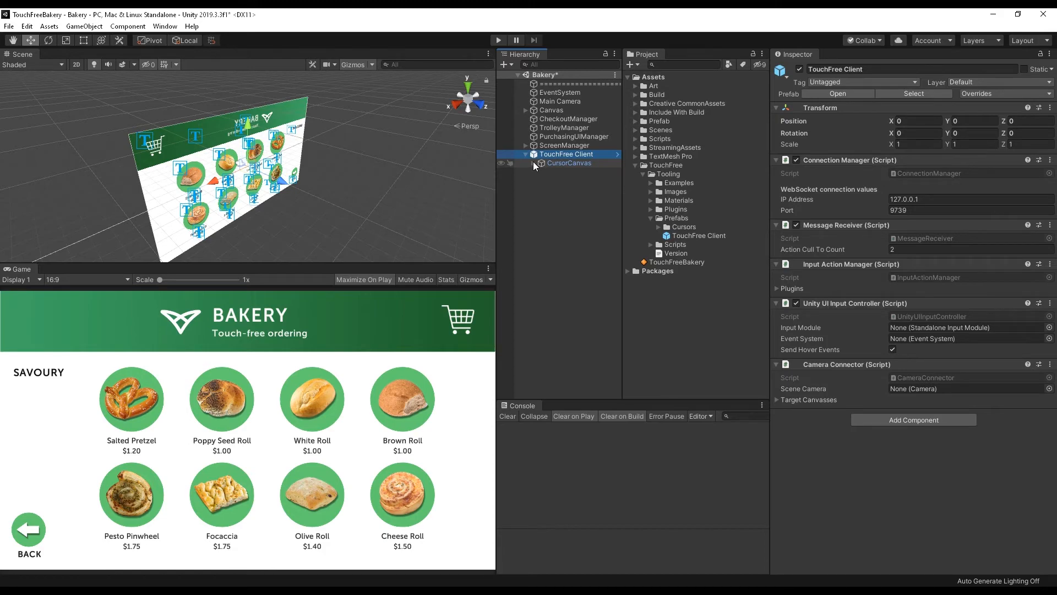
pyautogui.click(568, 163)
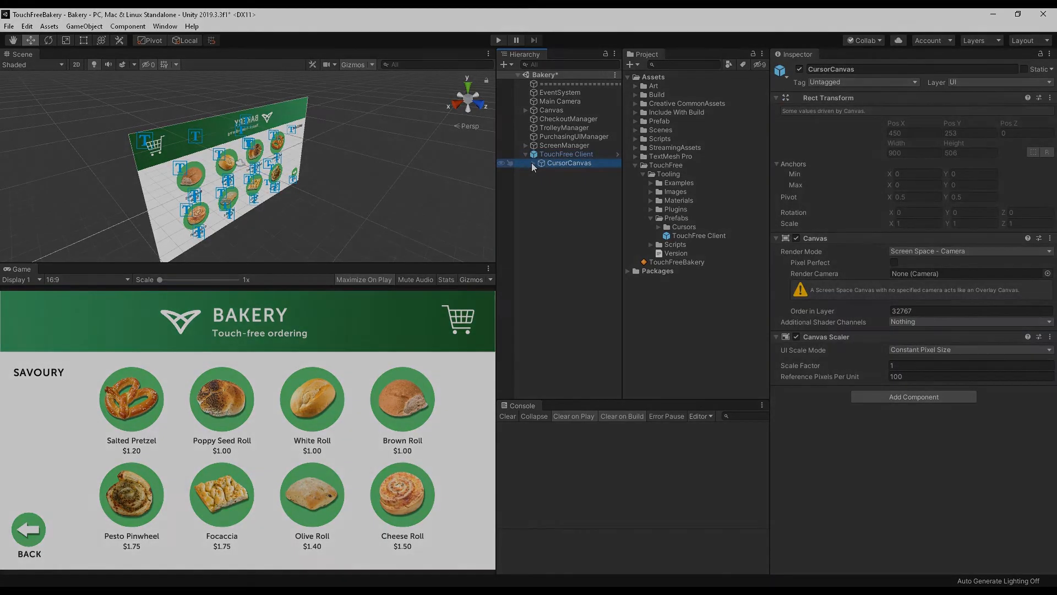
pyautogui.click(534, 163)
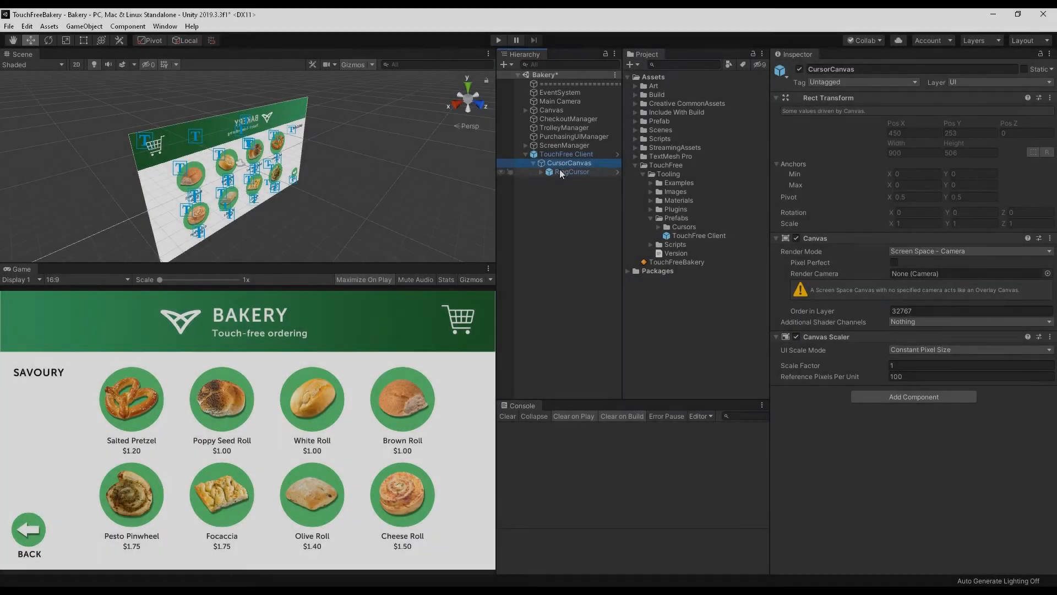
pyautogui.click(571, 171)
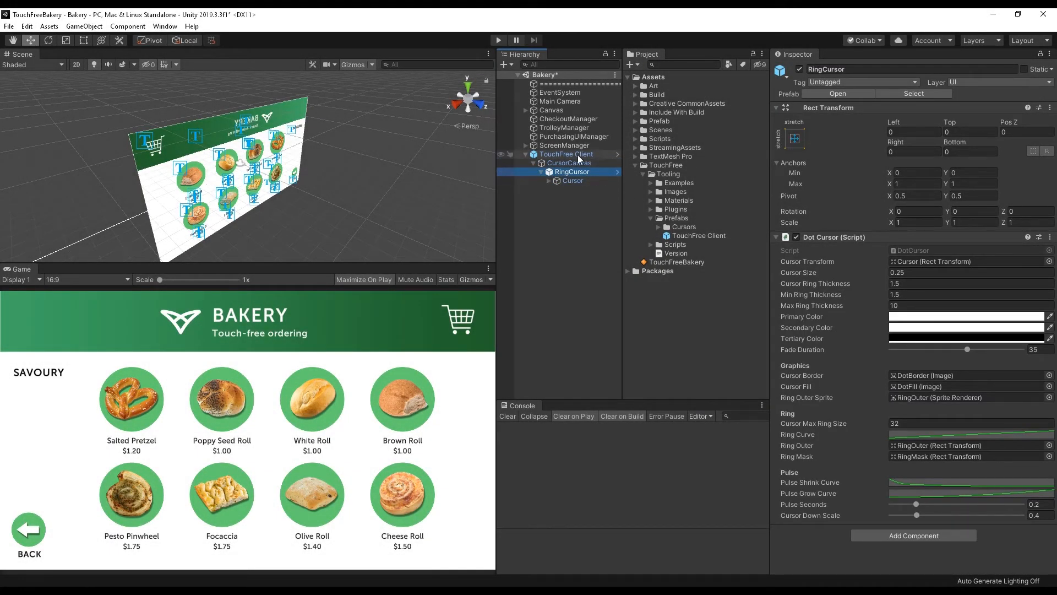
pyautogui.click(566, 153)
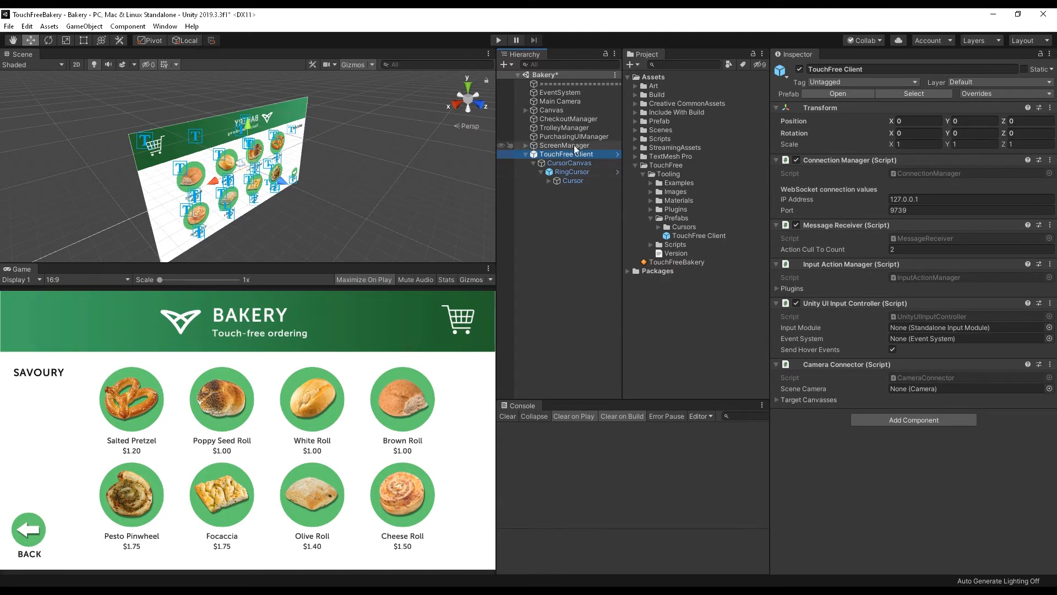
pyautogui.moveTo(498, 42)
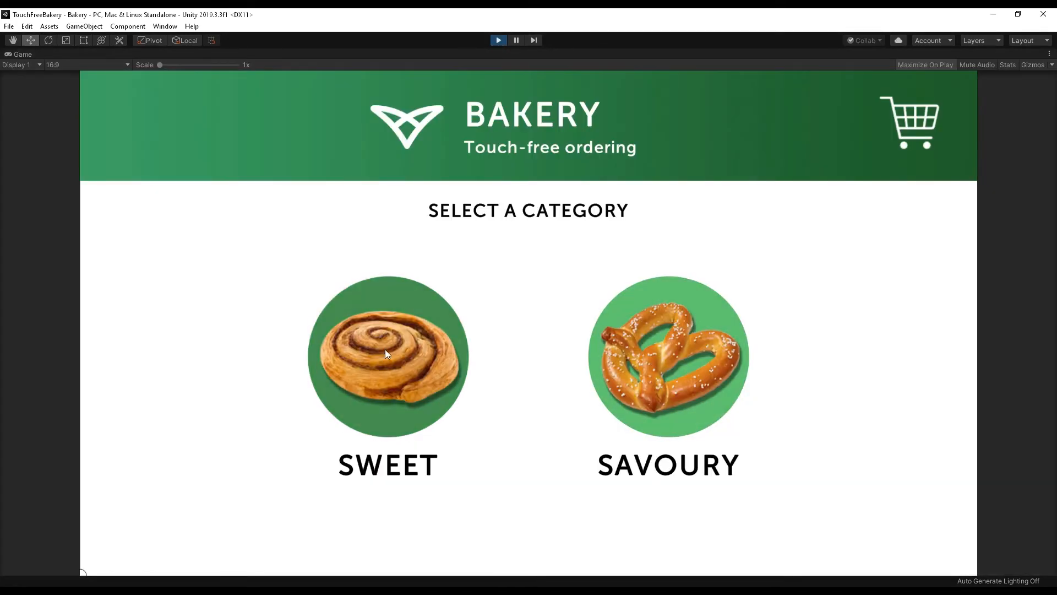
# In Savoury, add Poppy Seed, White and Olive Rolls and reach the $3.40 checkout.
pyautogui.click(668, 360)
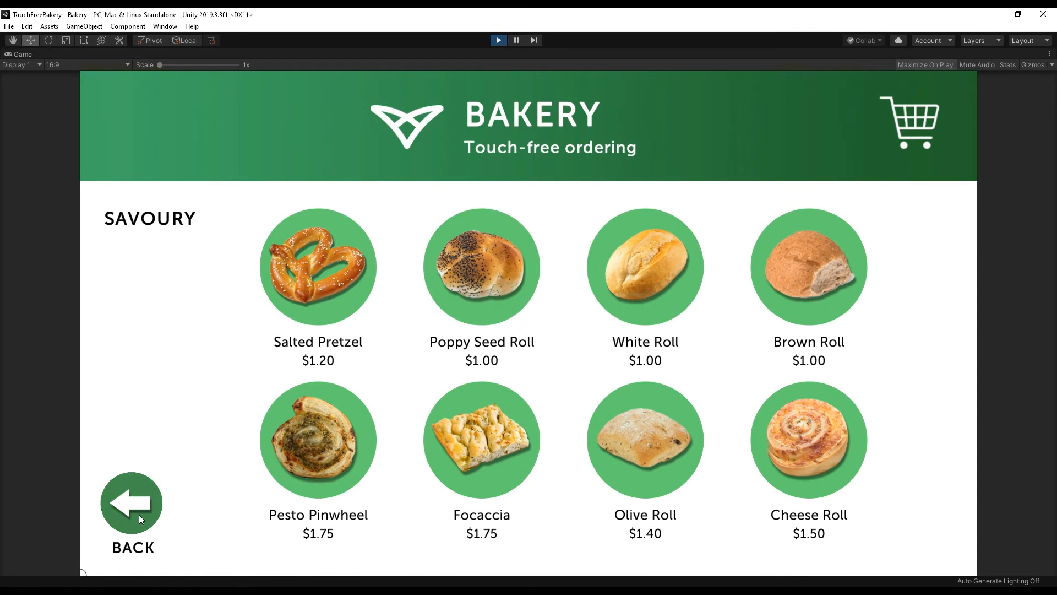
pyautogui.click(131, 502)
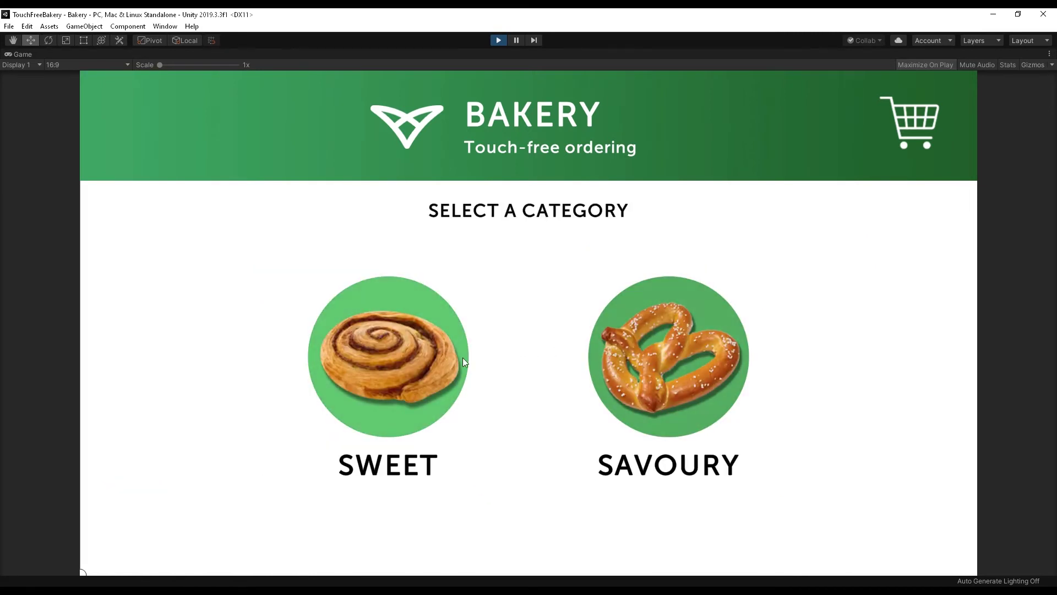
pyautogui.moveTo(893, 300)
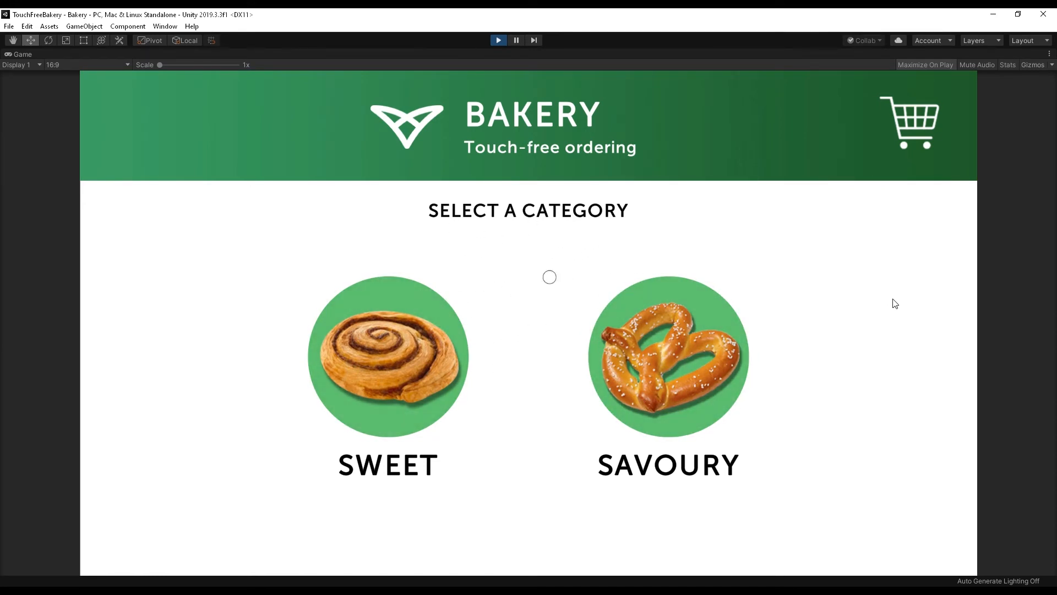
pyautogui.click(662, 354)
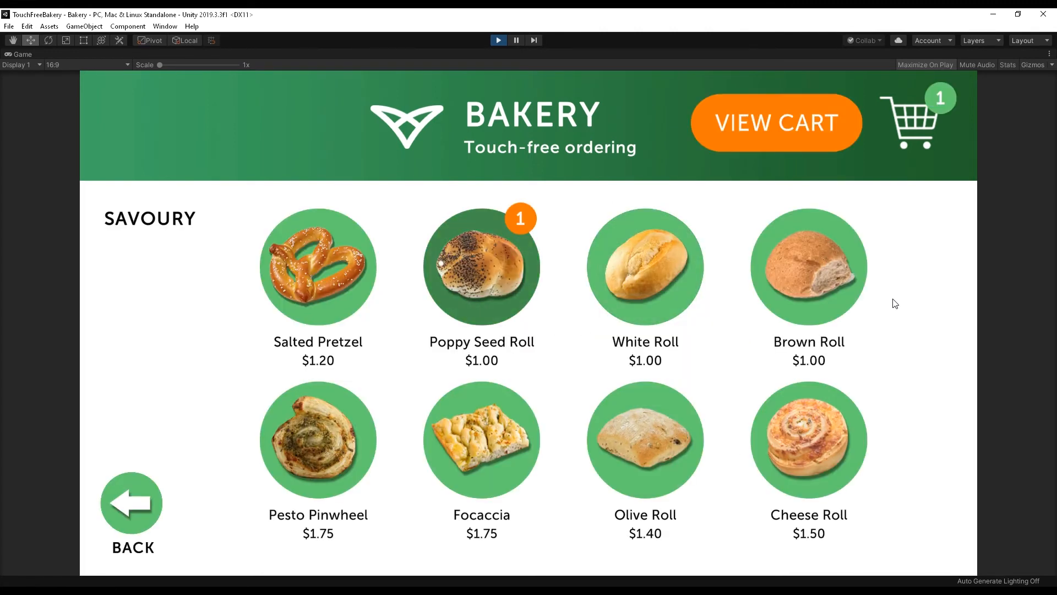
pyautogui.click(645, 267)
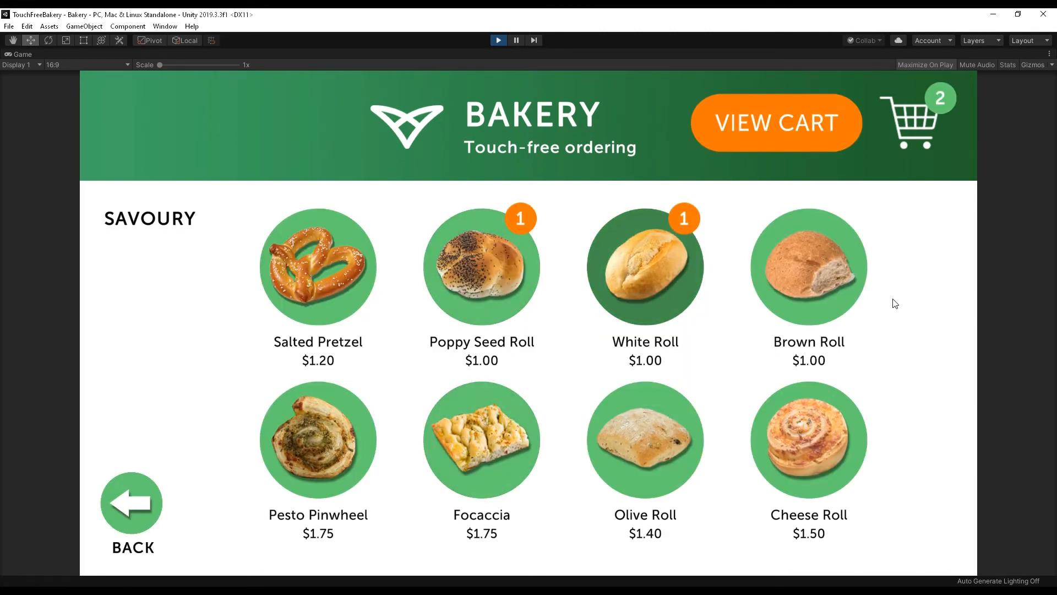
pyautogui.click(645, 440)
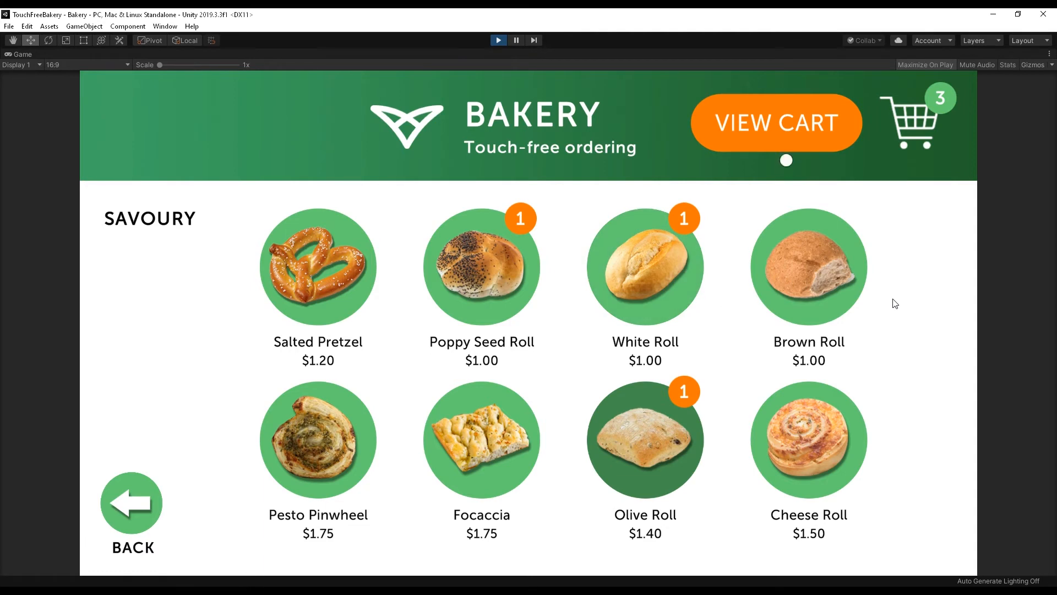
pyautogui.click(776, 122)
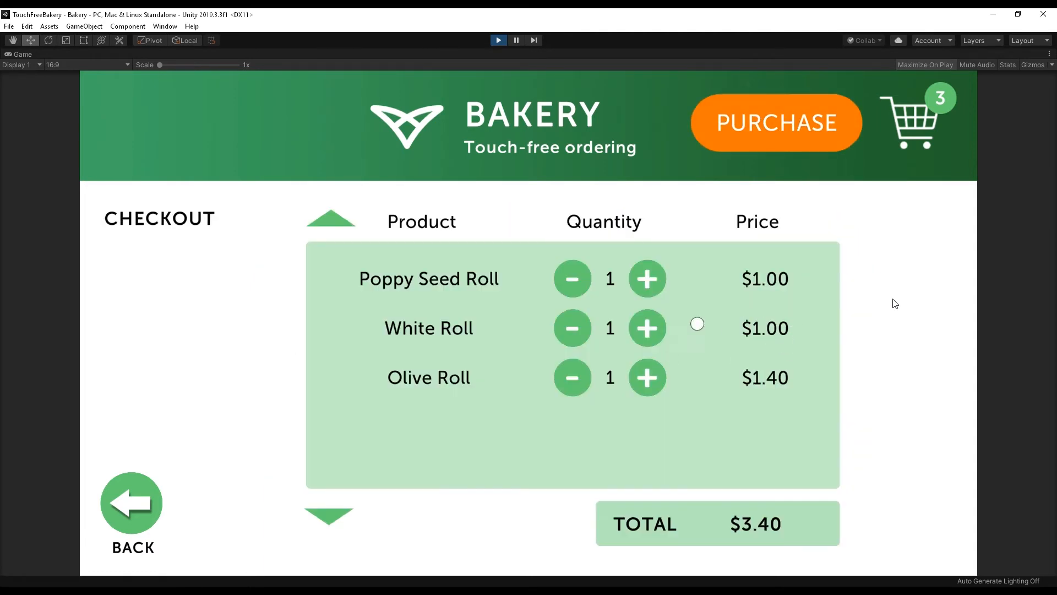
pyautogui.click(776, 122)
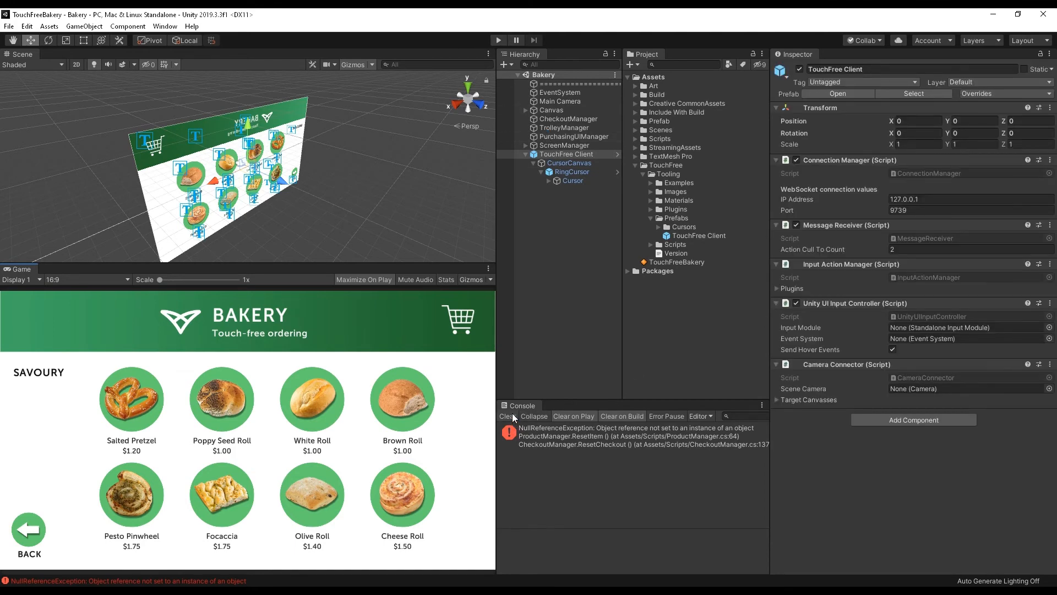
# Clear the console errors and select the Cursor object under RingCursor to reach its DotCursor script.
pyautogui.click(506, 417)
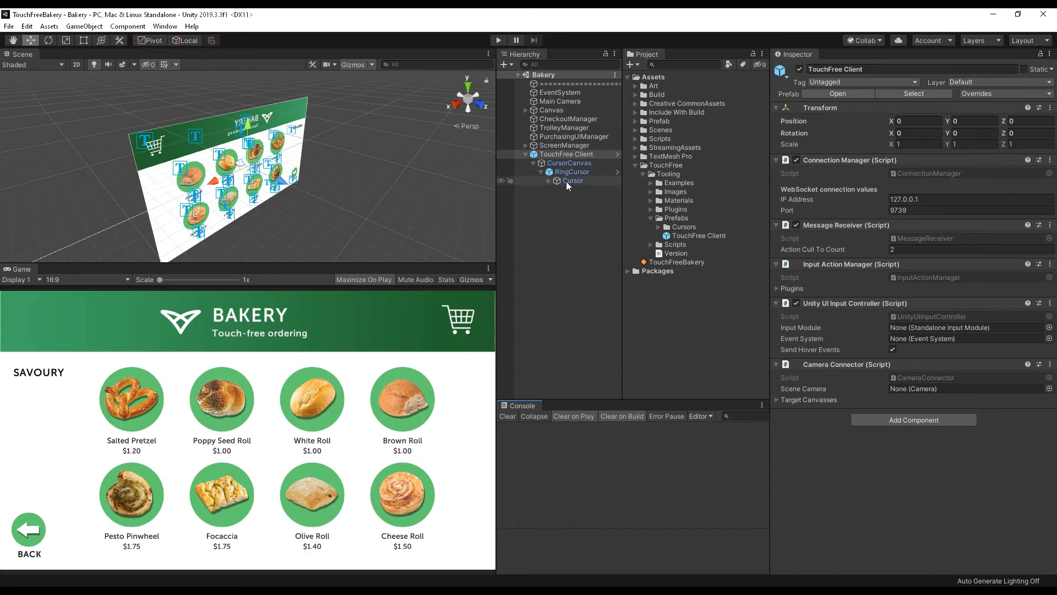
pyautogui.rightClick(566, 153)
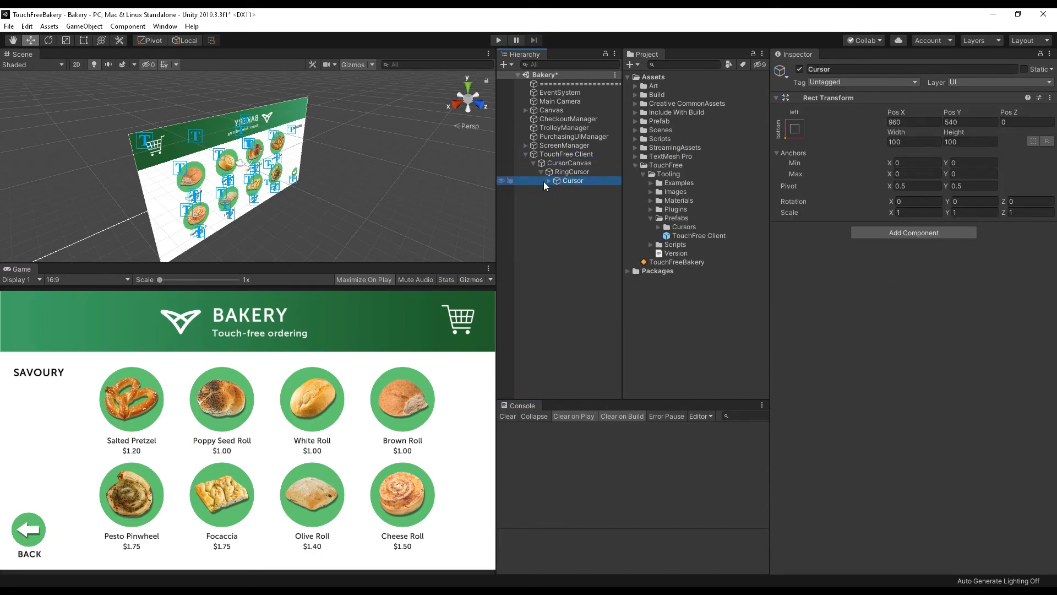
pyautogui.click(573, 171)
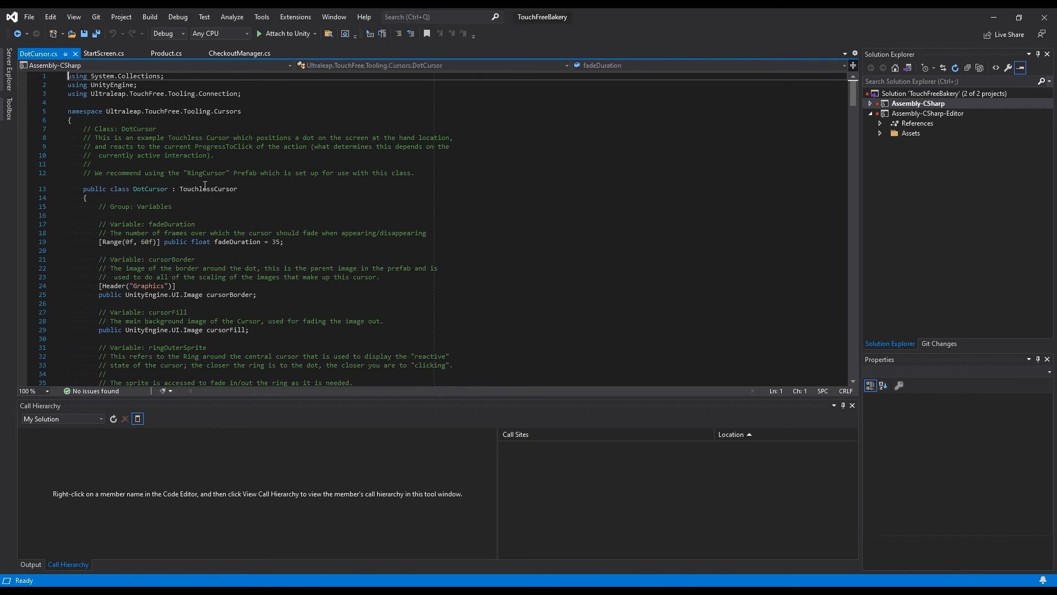
# Jump to the definition of the TouchlessCursor base class from DotCursor's class declaration.
pyautogui.doubleClick(207, 189)
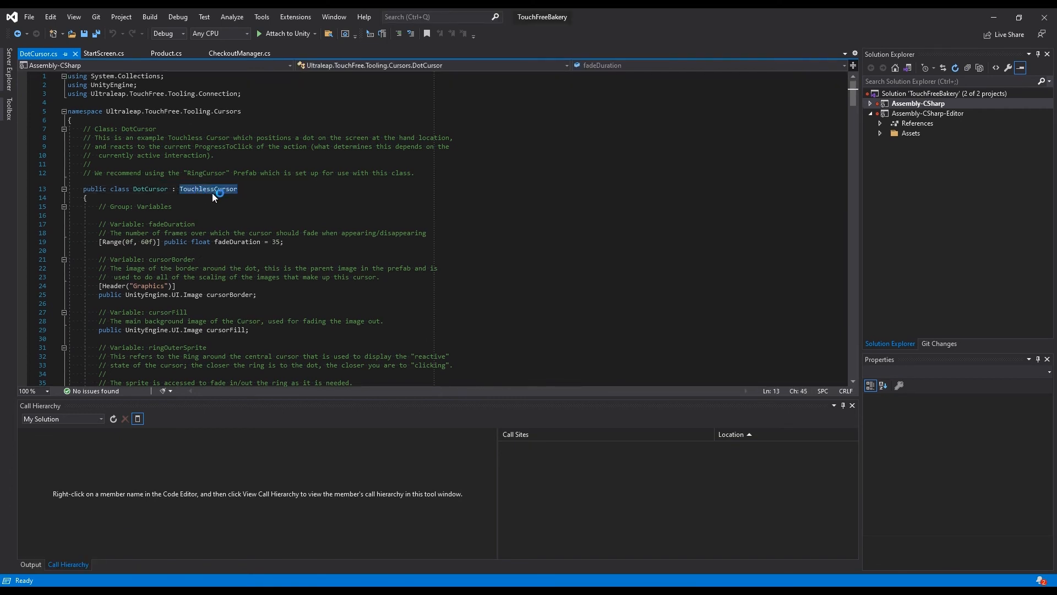
pyautogui.rightClick(207, 190)
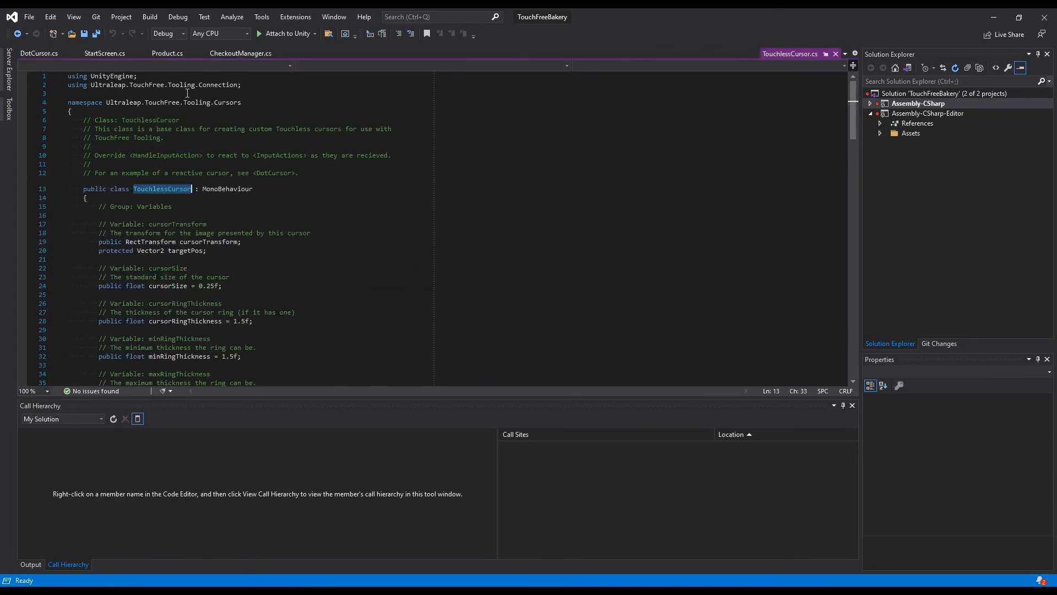
# Read TouchlessCursor.cs through to its end, then switch back to DotCursor.cs.
pyautogui.scroll(-3)
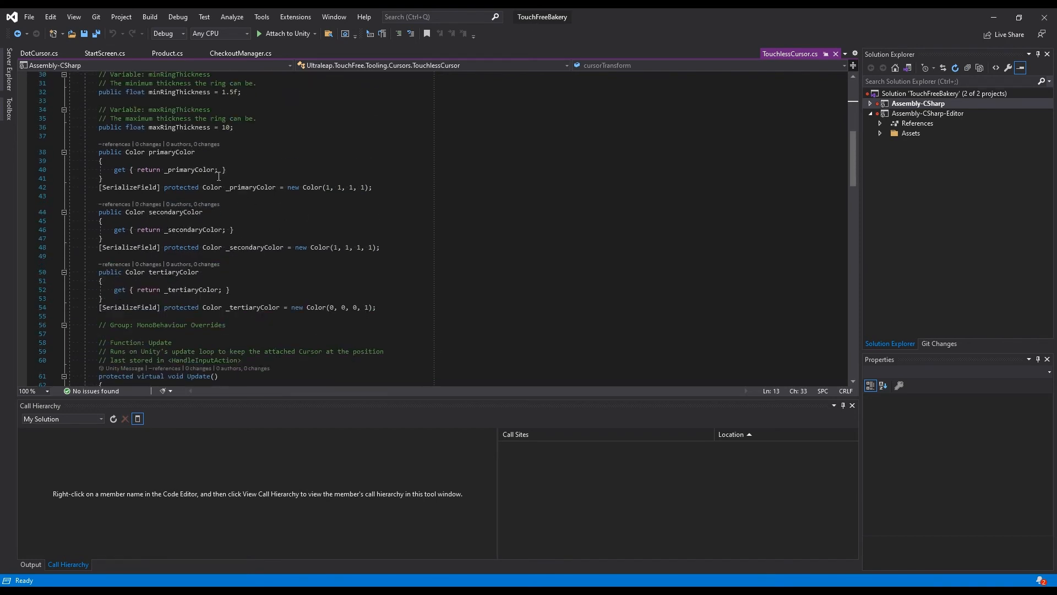
pyautogui.scroll(3)
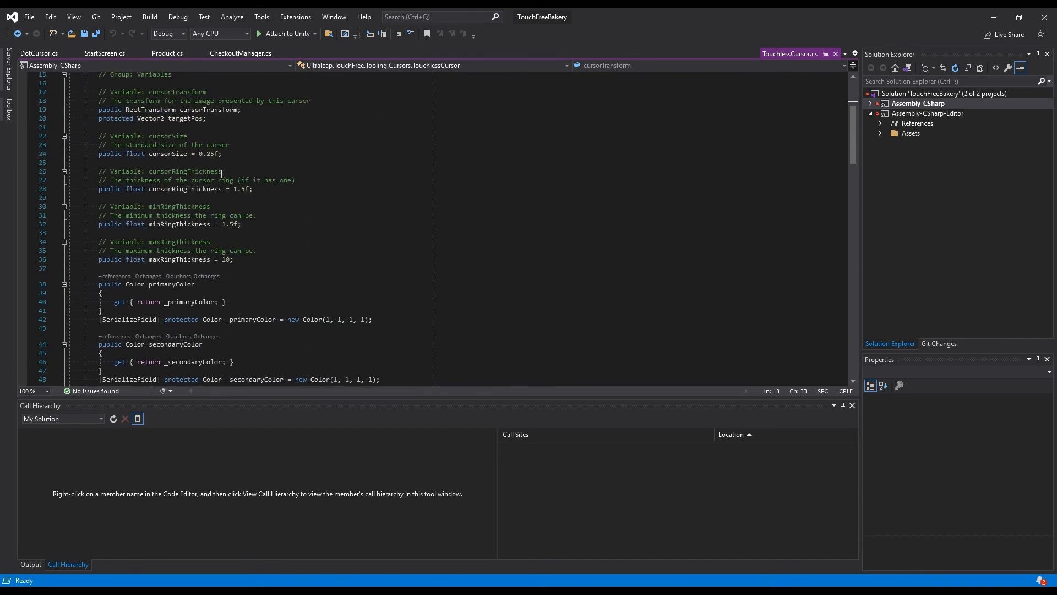
pyautogui.scroll(-3)
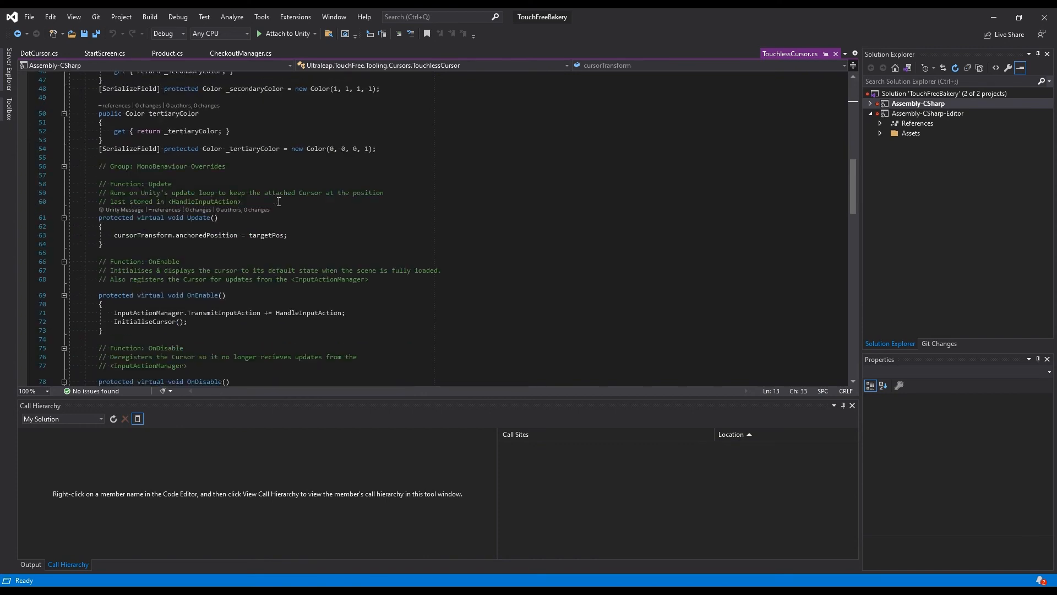
pyautogui.scroll(-3)
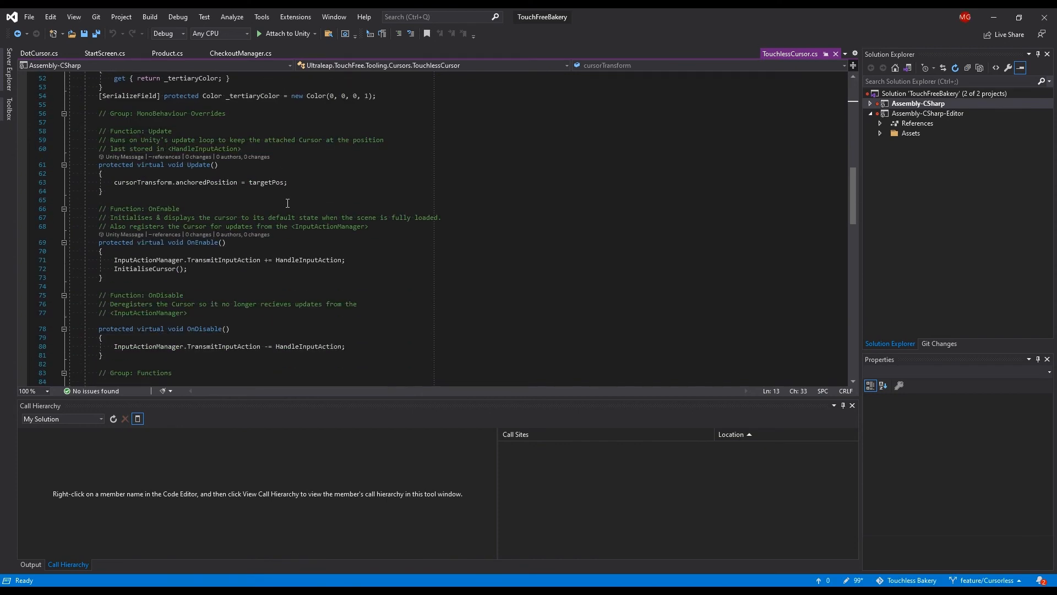
pyautogui.scroll(-3)
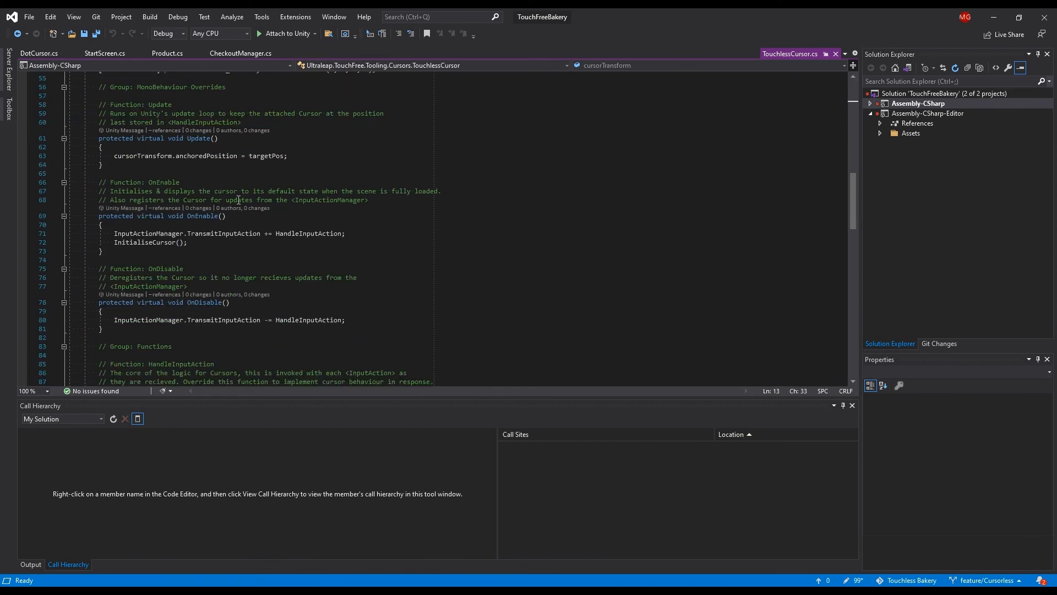
pyautogui.scroll(-3)
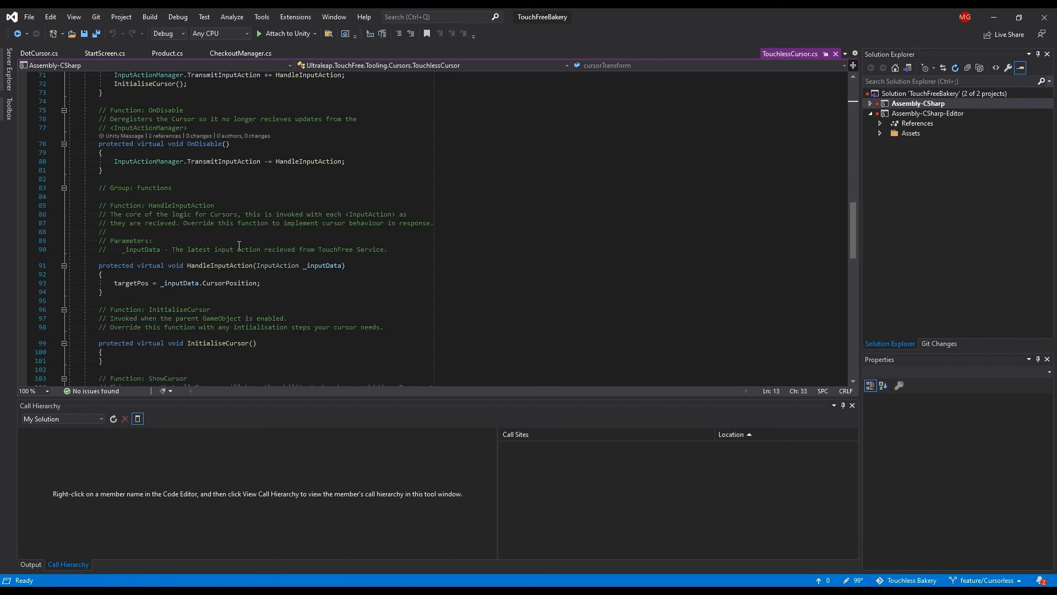
pyautogui.scroll(-3)
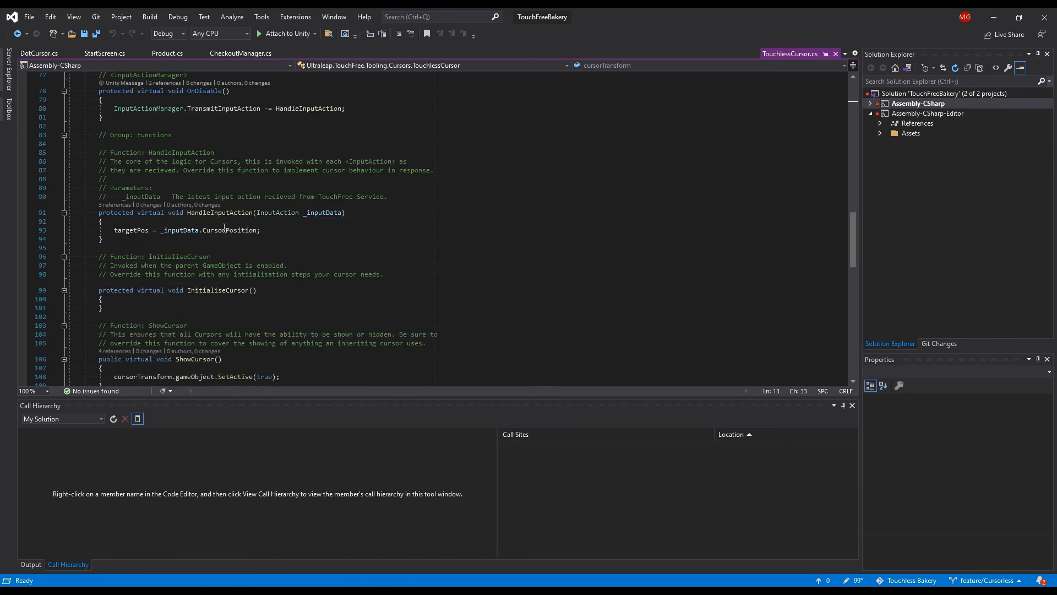
pyautogui.scroll(-3)
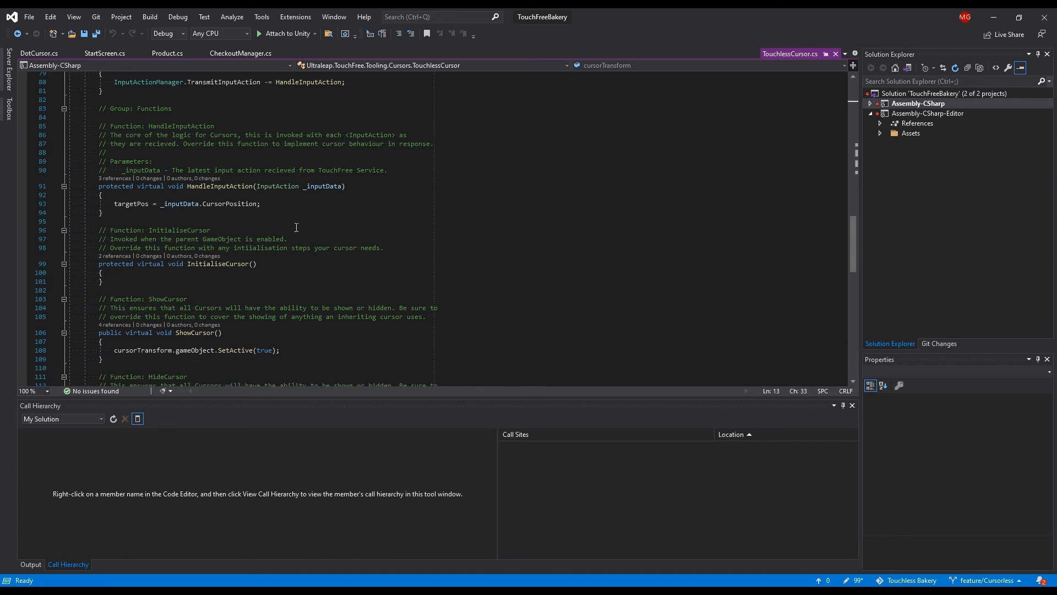
pyautogui.moveTo(233, 194)
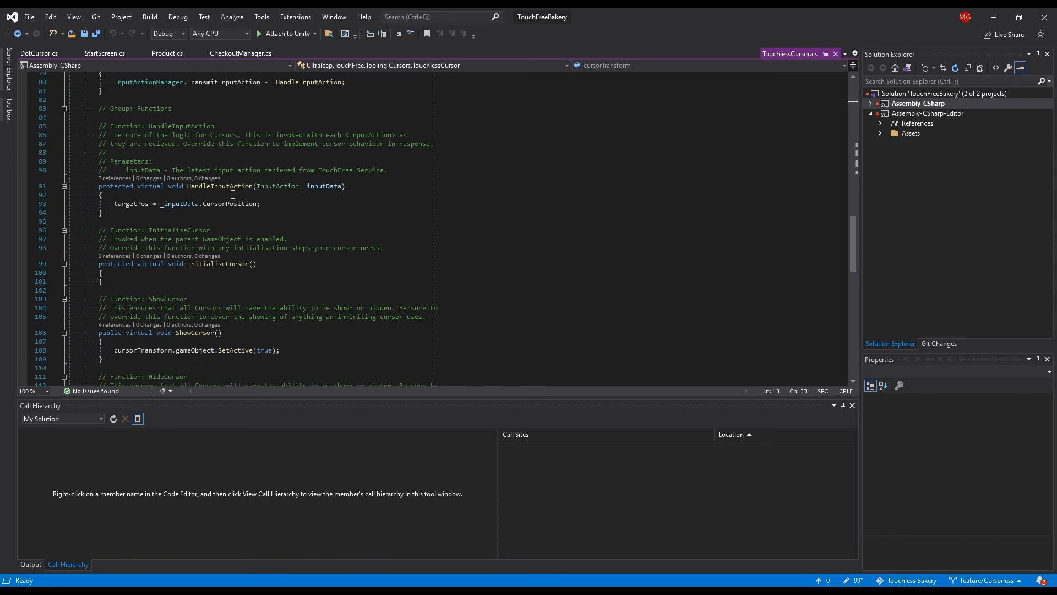
pyautogui.scroll(-3)
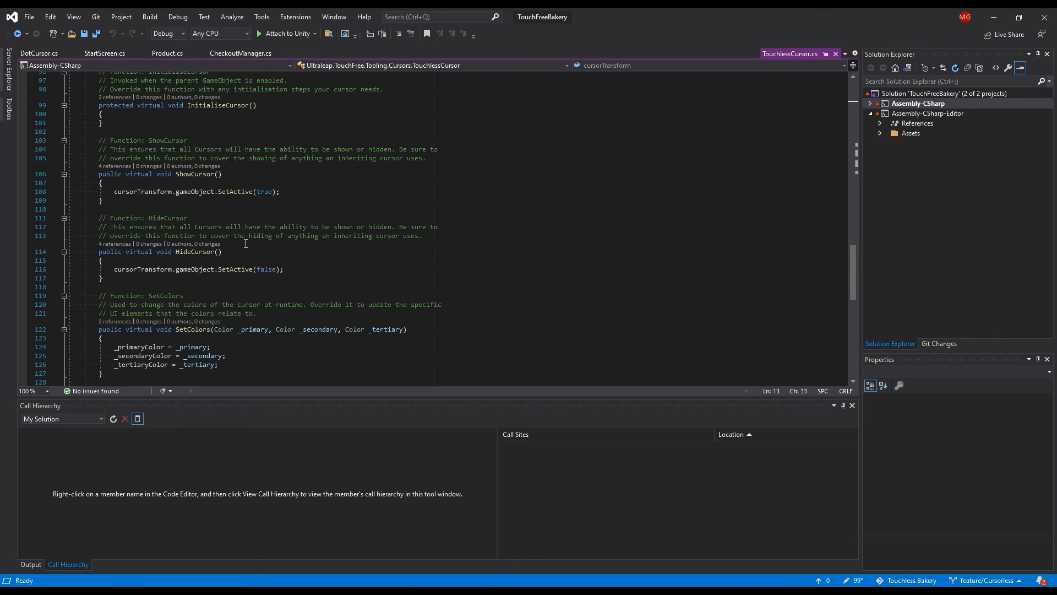
pyautogui.scroll(-3)
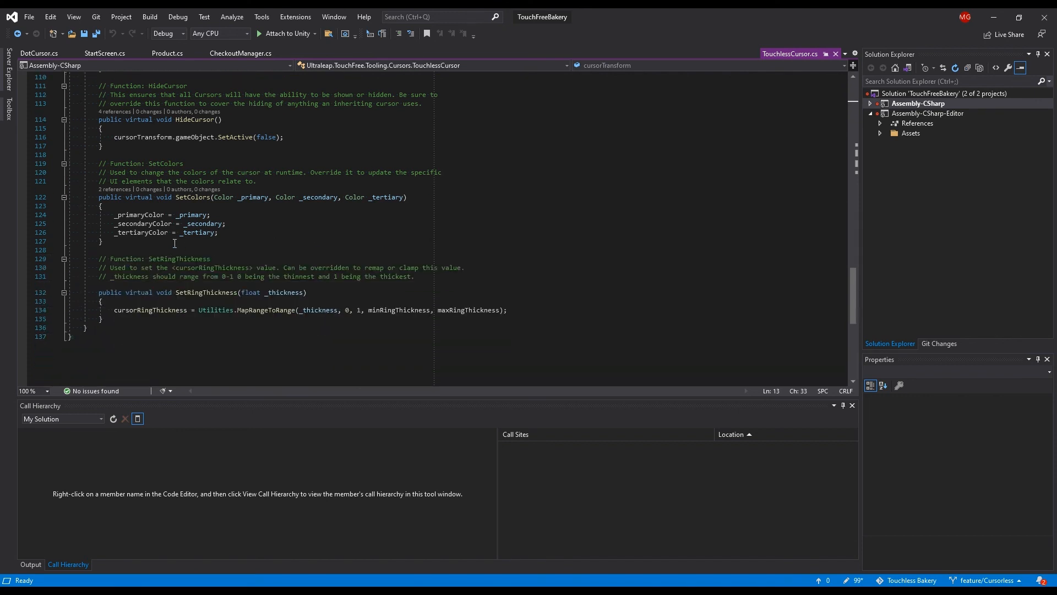
pyautogui.click(41, 52)
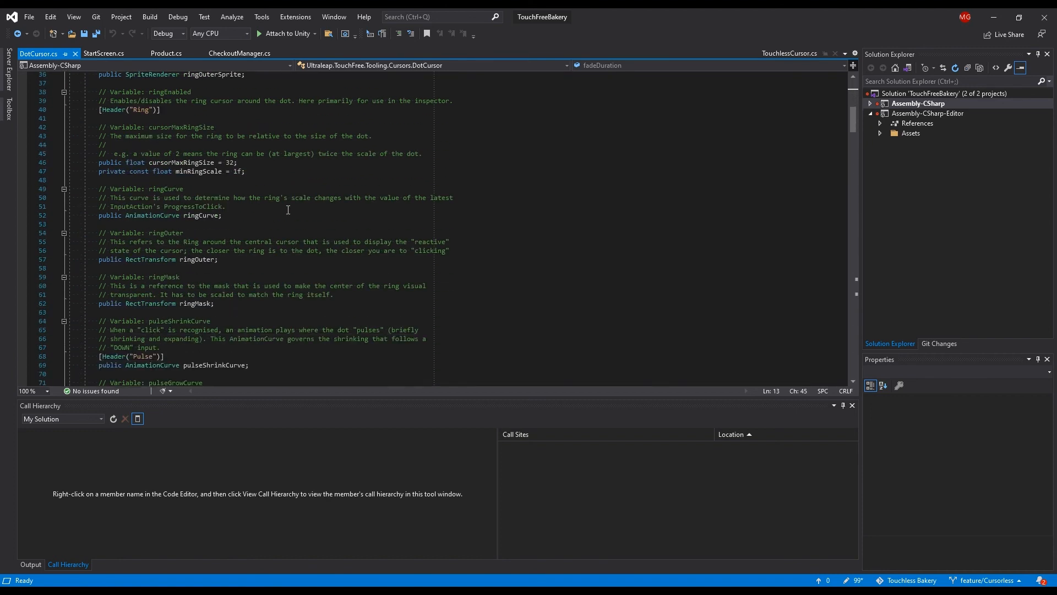
pyautogui.scroll(-3)
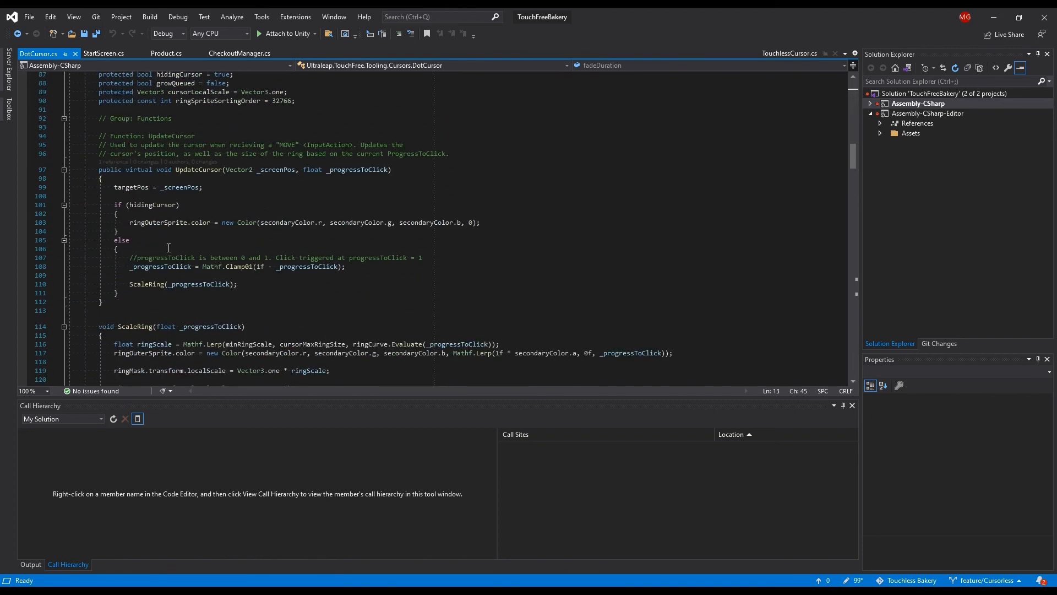
pyautogui.scroll(-3)
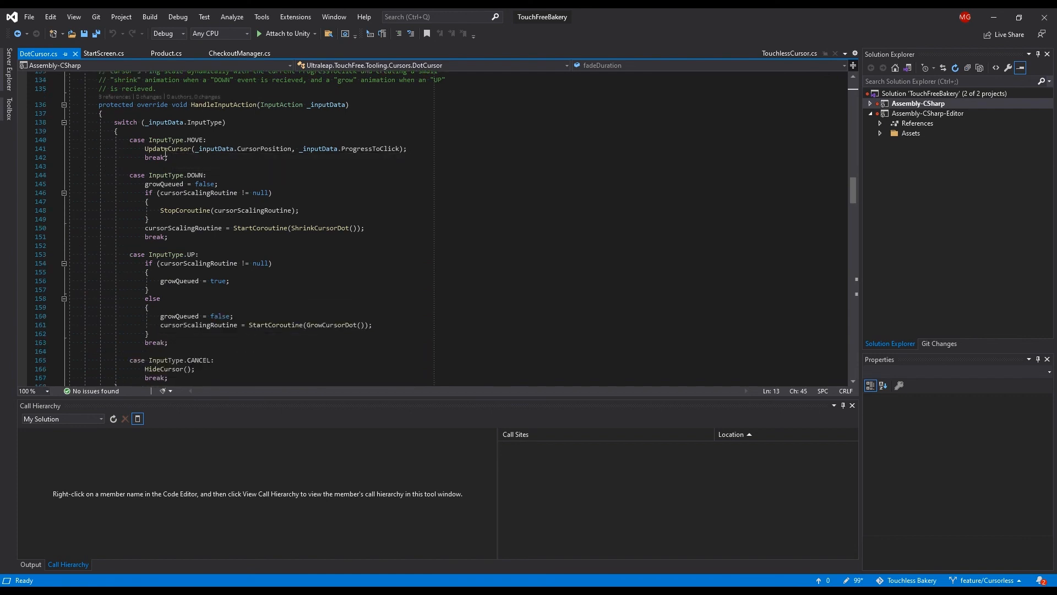
pyautogui.moveTo(169, 190)
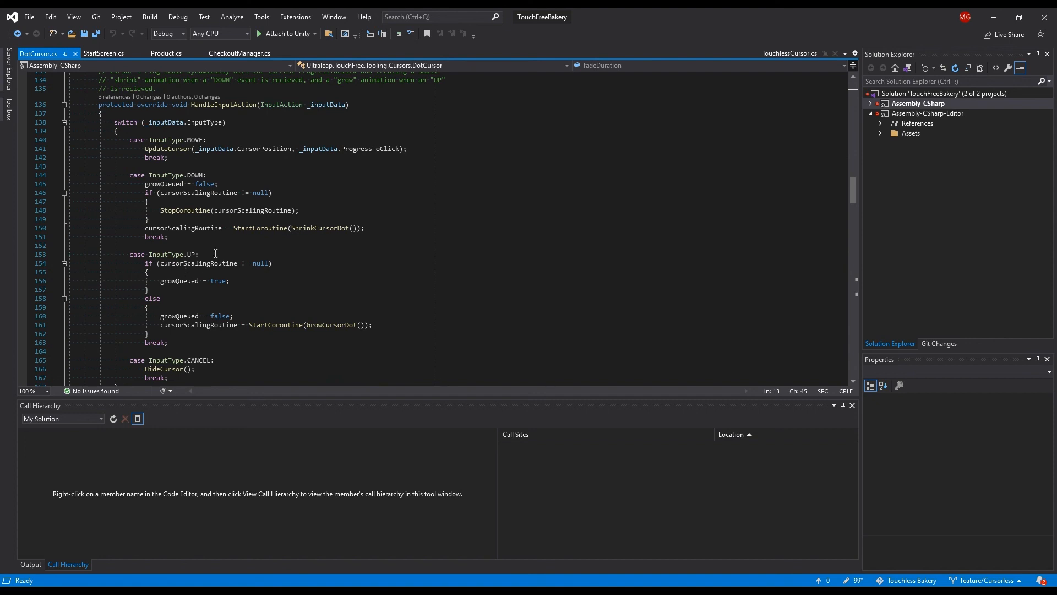
pyautogui.moveTo(194, 297)
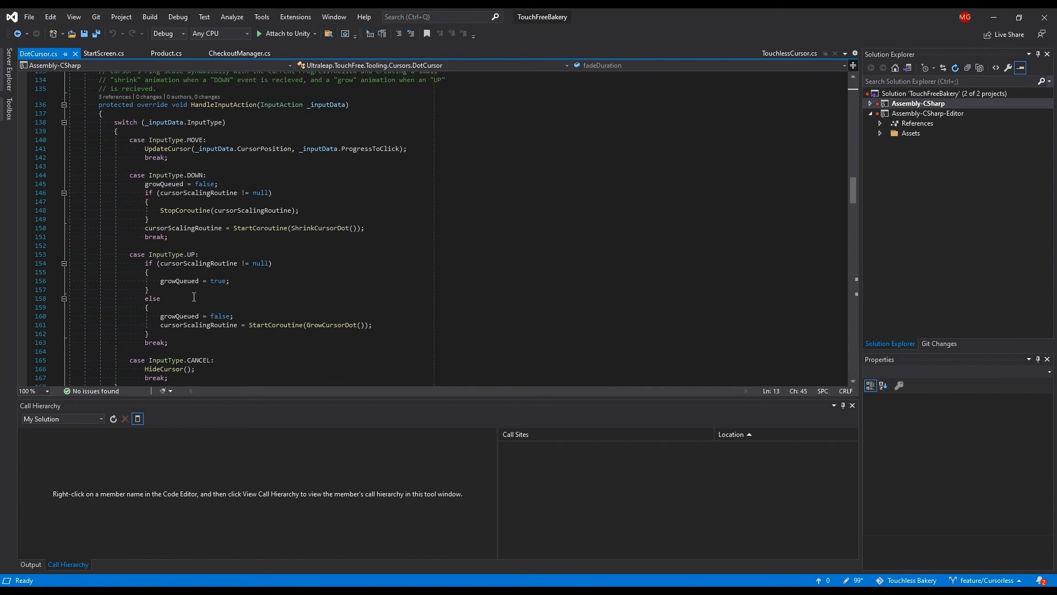
pyautogui.scroll(-3)
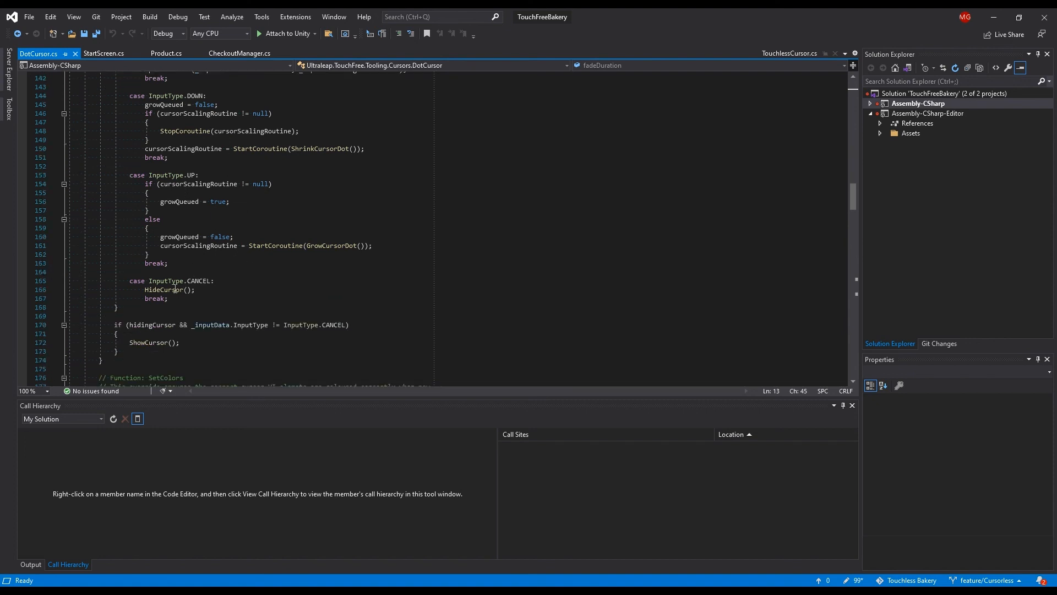
pyautogui.scroll(3)
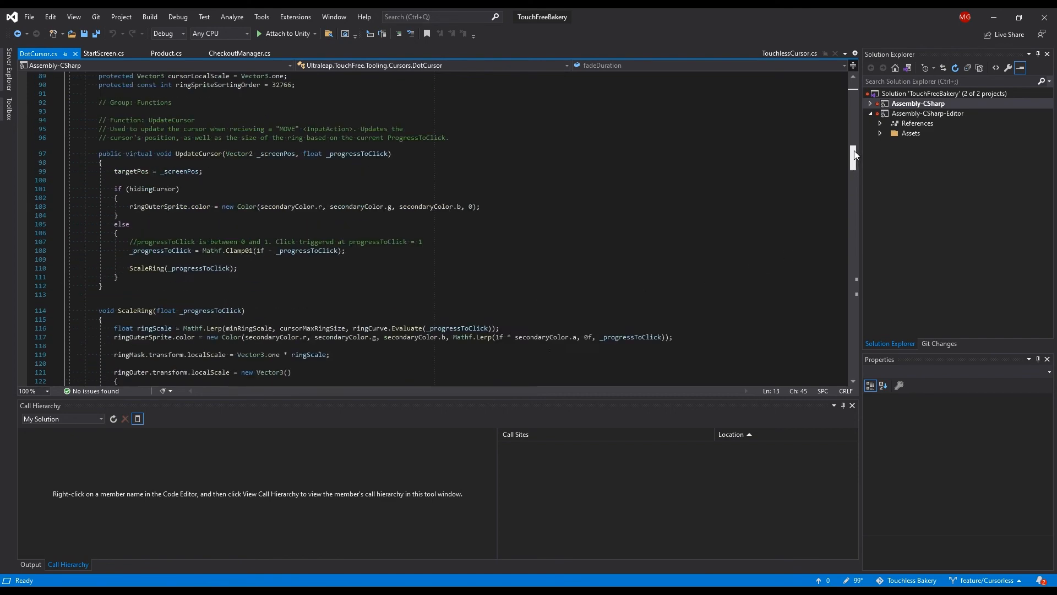